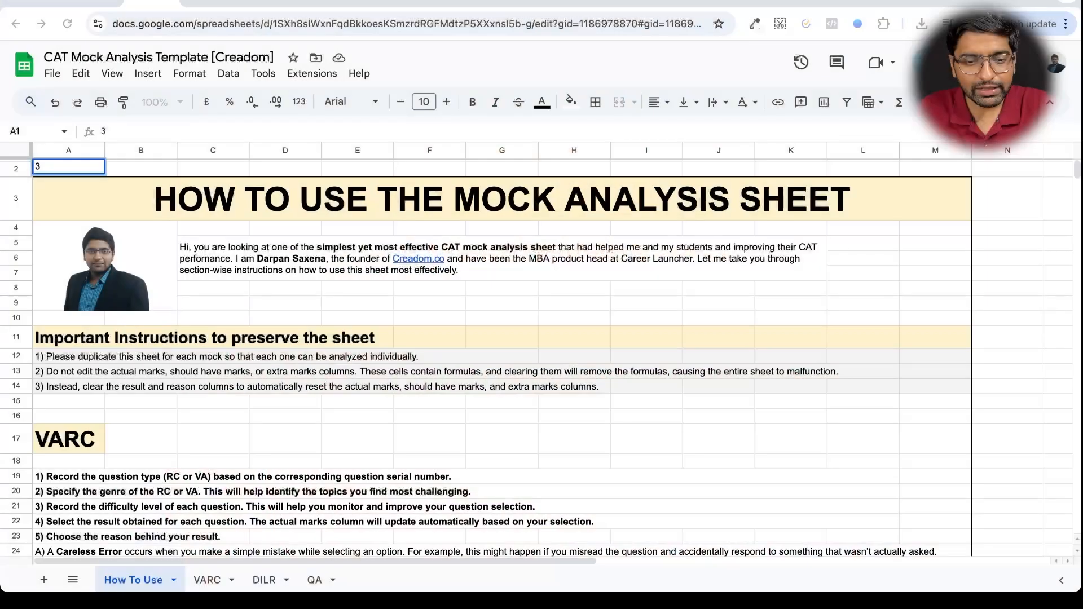
mouse_move(163, 102)
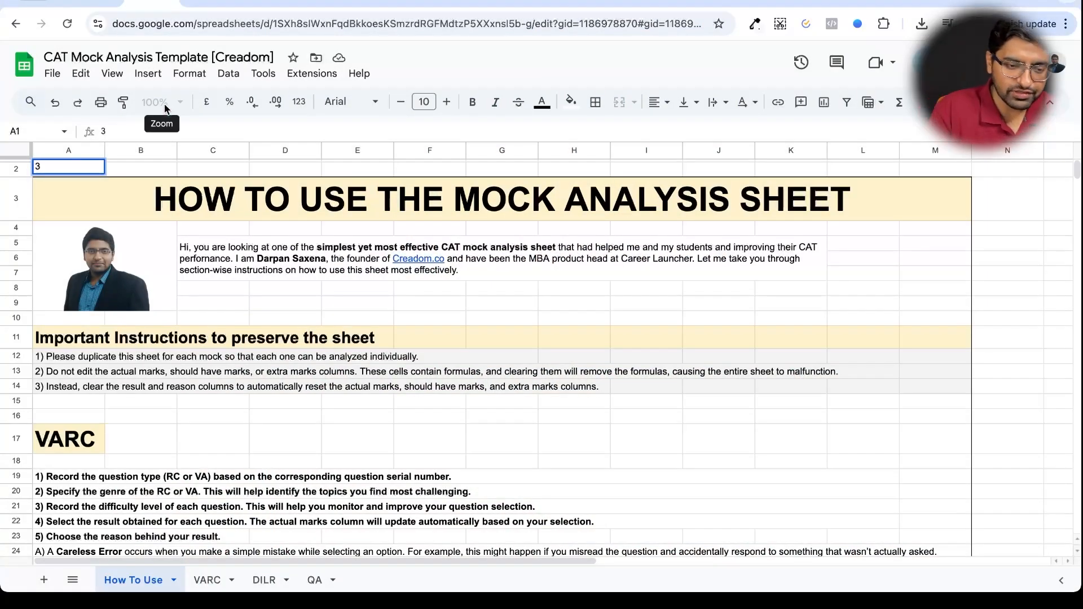
mouse_move(175, 289)
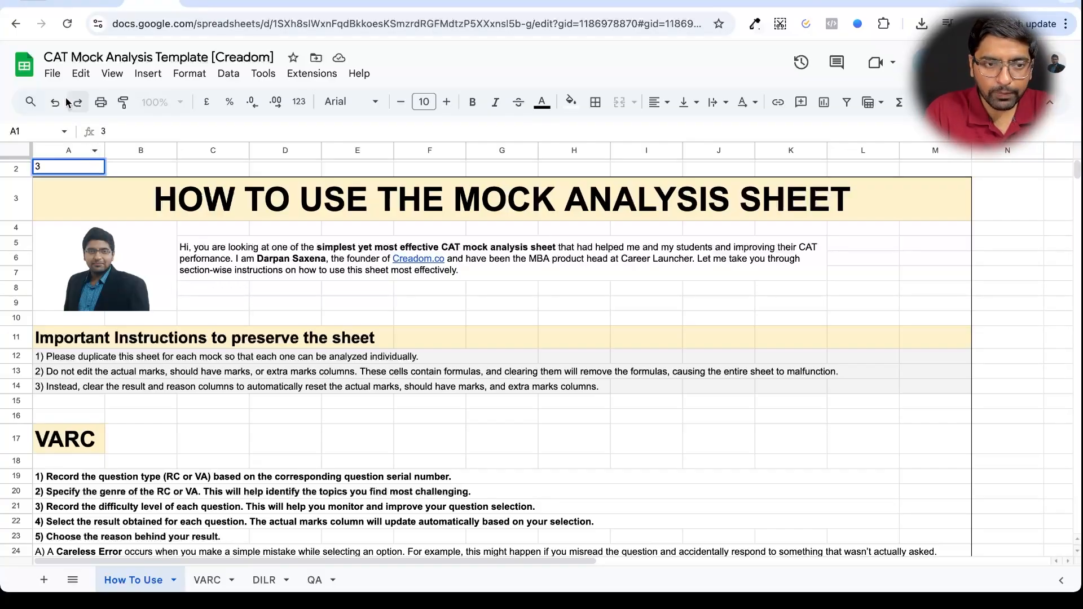
- Undo the stray 3 in A2, then point out Make a copy in the File menu without using it
left_click(51, 73)
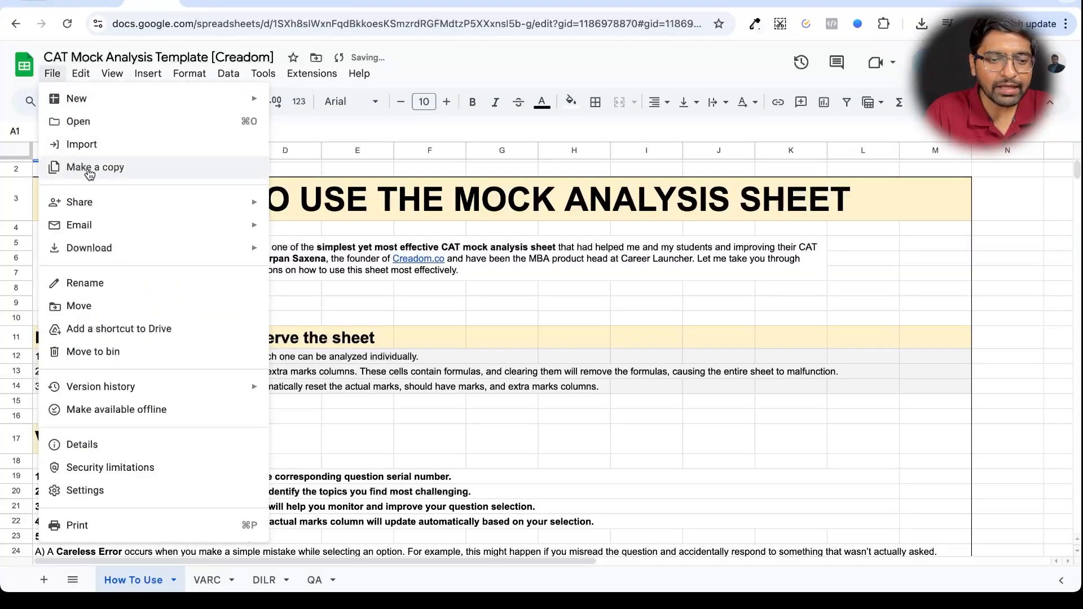
left_click(357, 287)
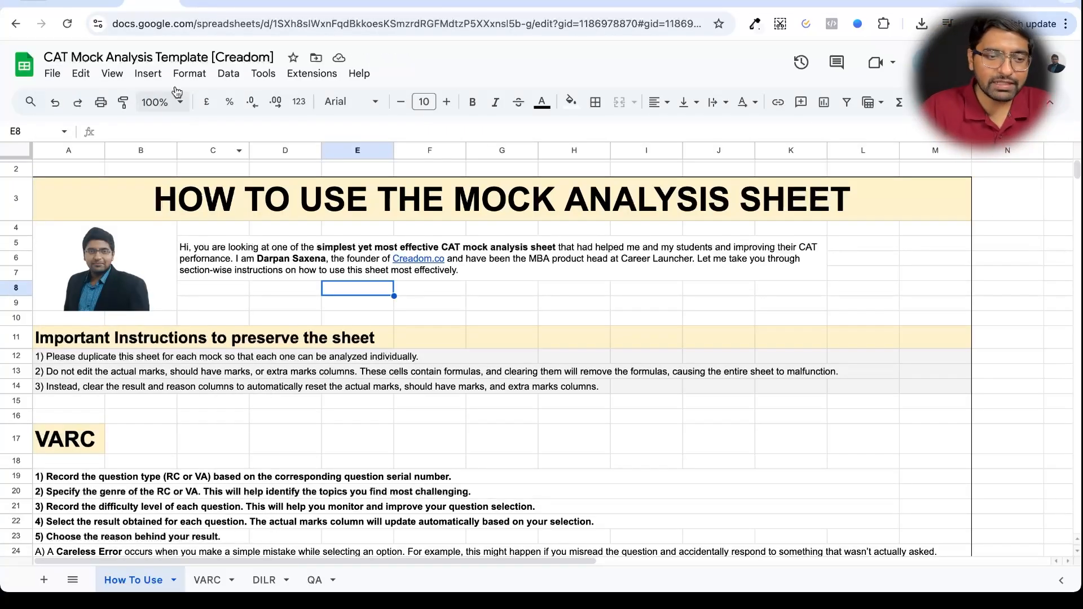
left_click(51, 73)
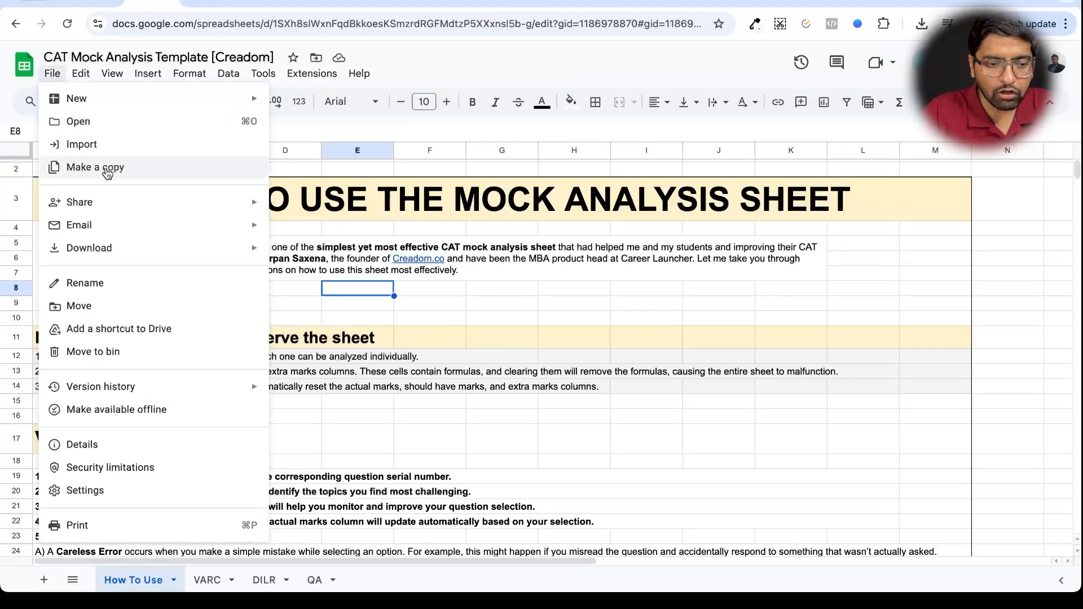
left_click(358, 338)
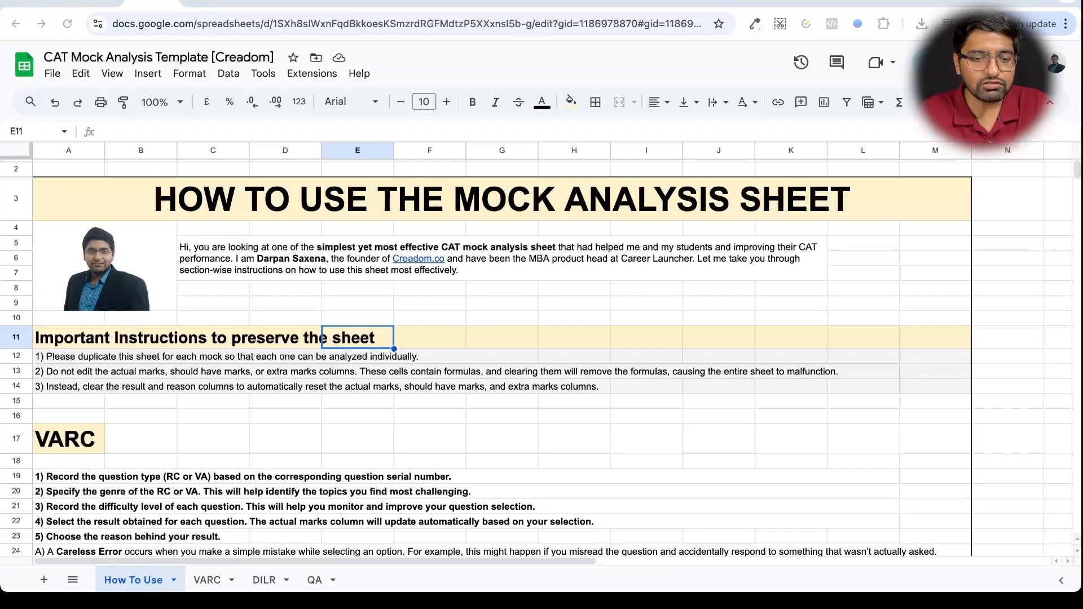
- Scroll through the How To Use instructions and switch to the VARC sheet tab
scroll("down", 3)
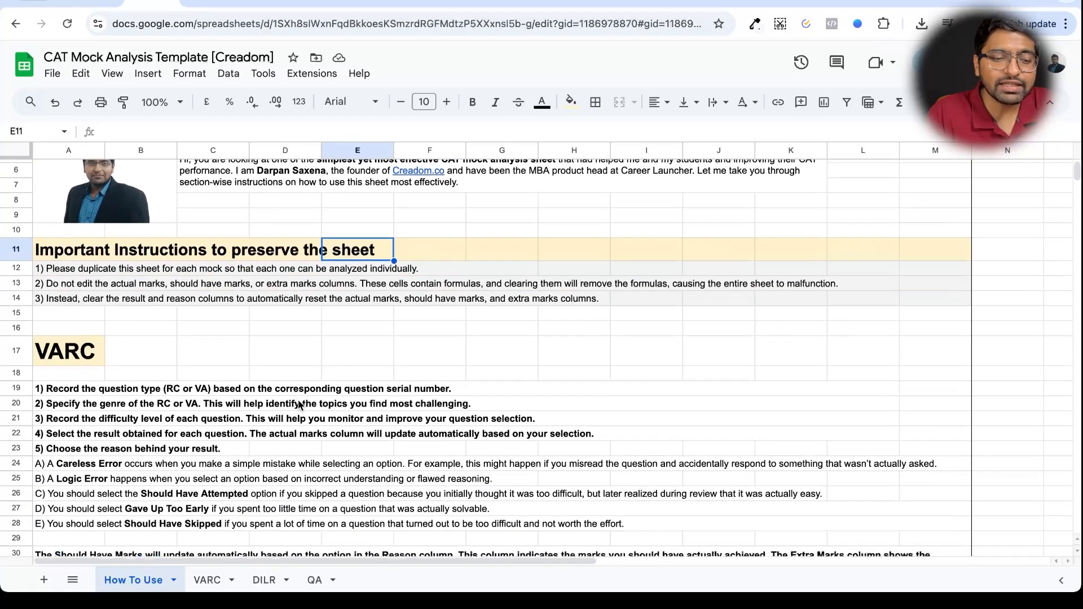
scroll("down", 3)
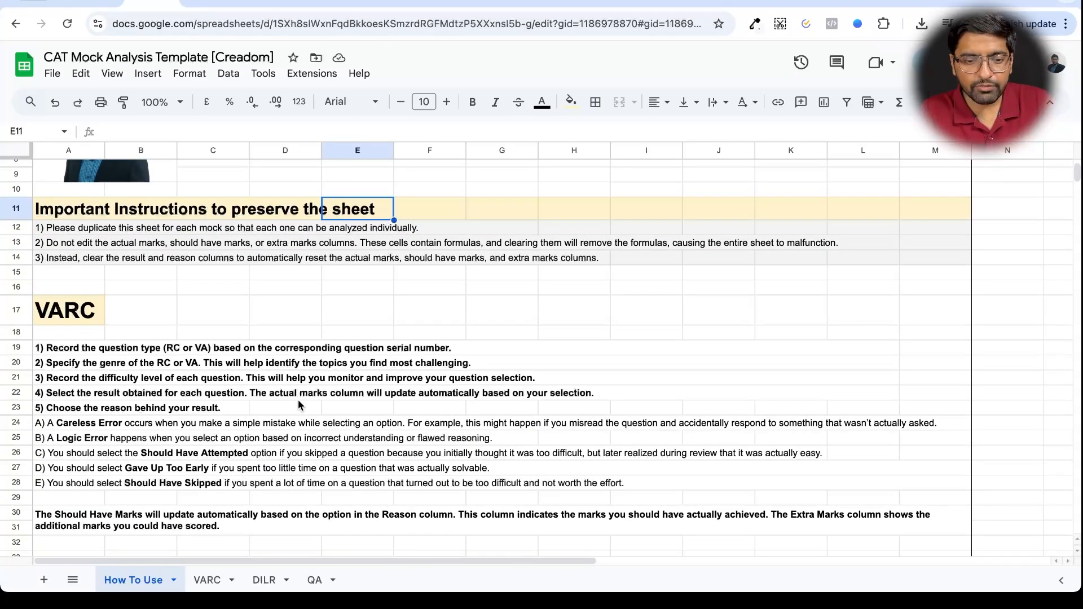
scroll("down", 3)
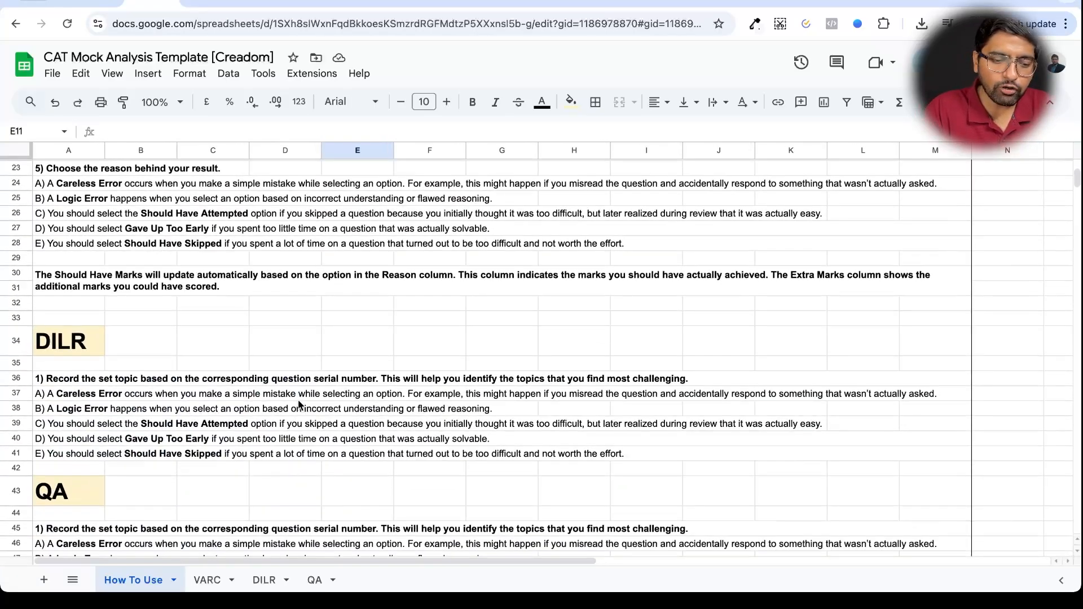
left_click(206, 580)
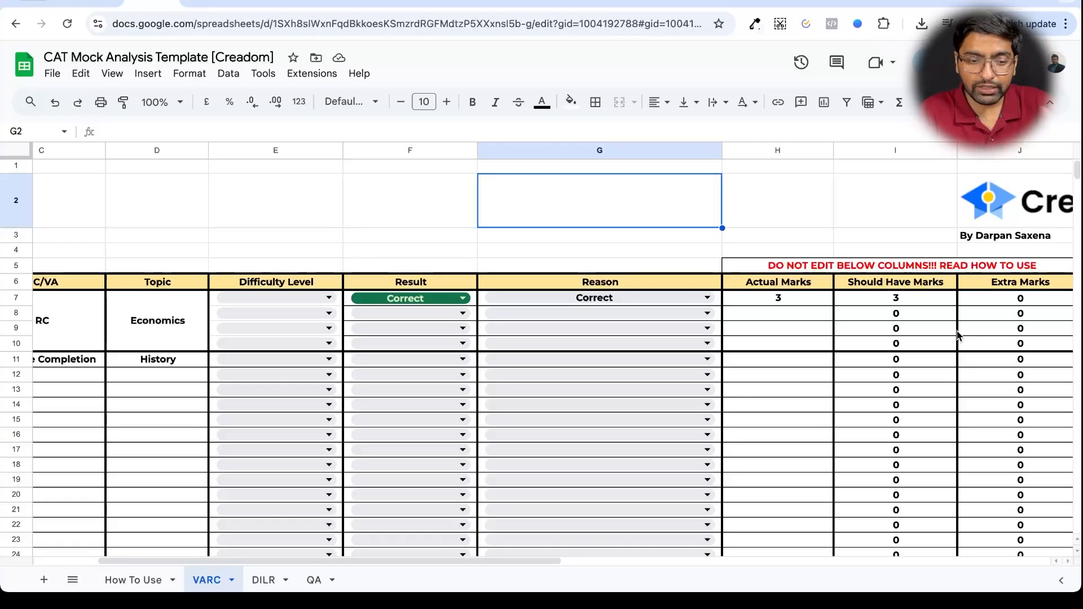
left_click(599, 298)
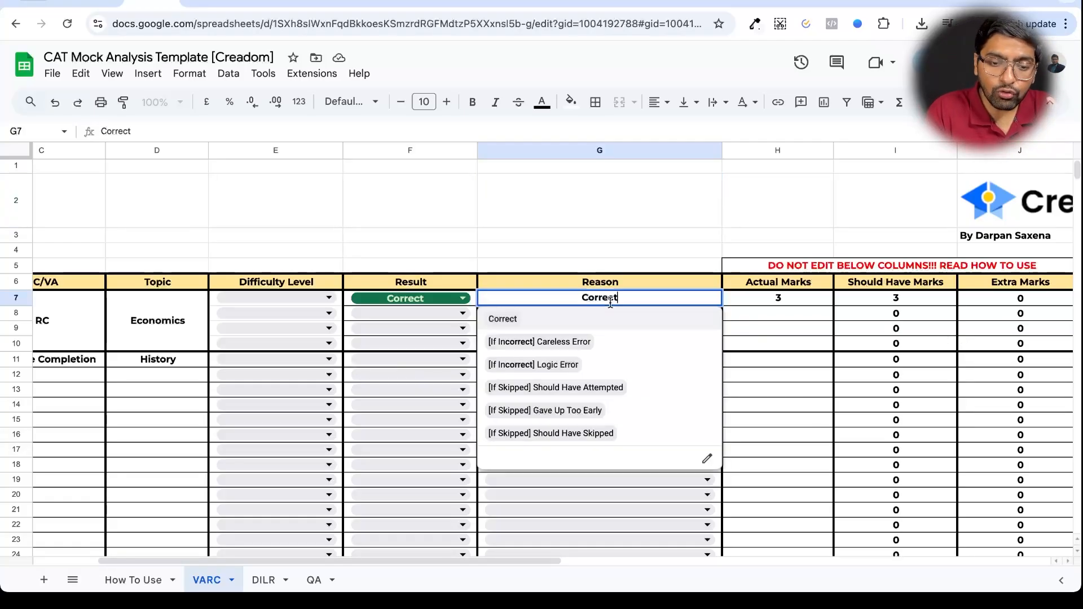
left_click(133, 579)
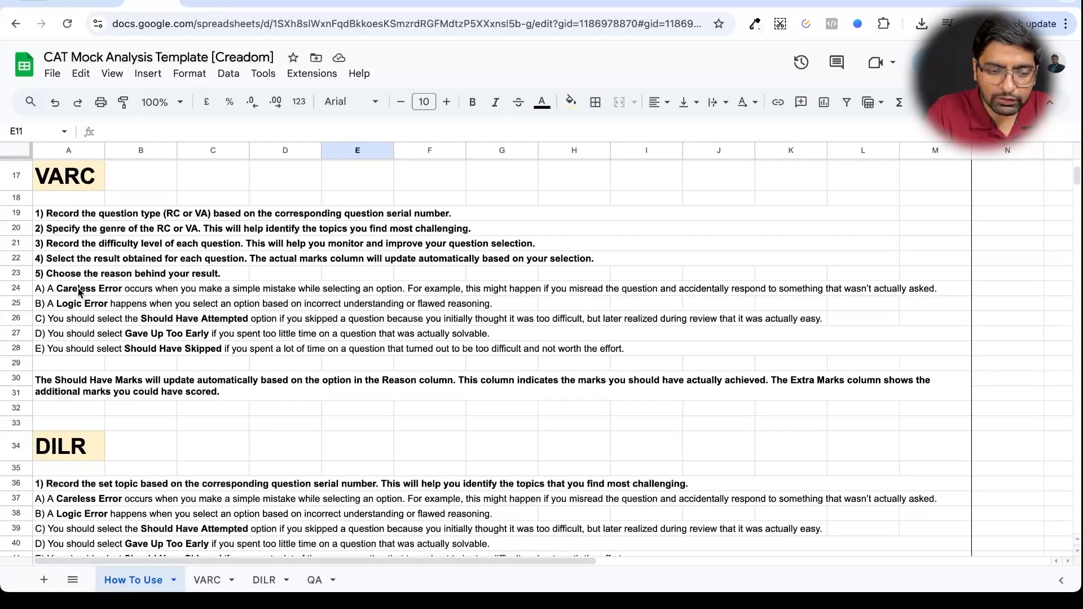
left_click(69, 289)
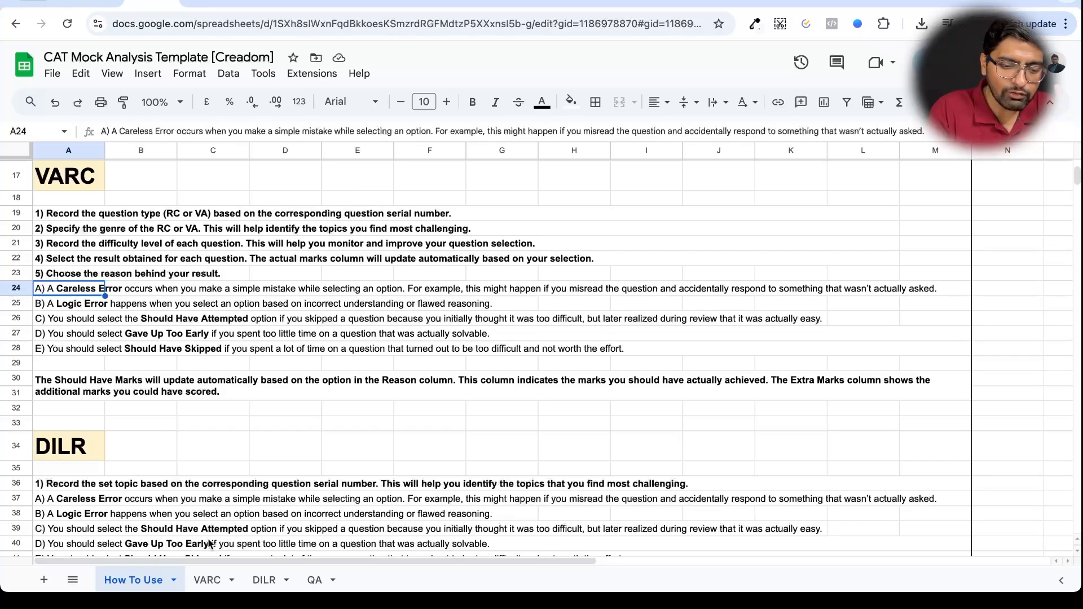
left_click(205, 580)
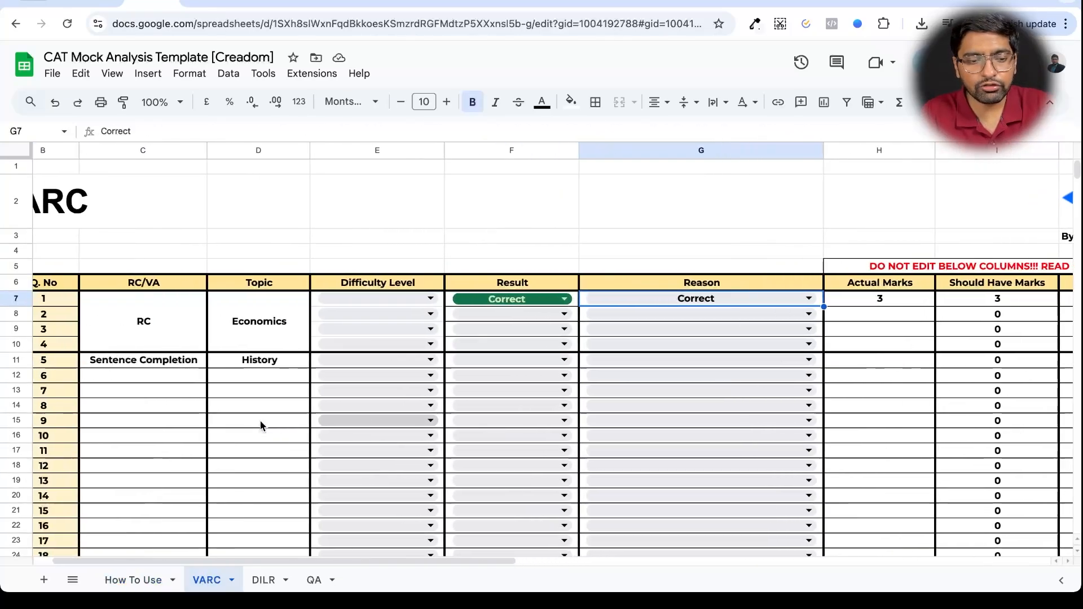
- Show the Easy/Medium/Difficult choices in question 1's Difficulty Level cell E7
scroll("down", 3)
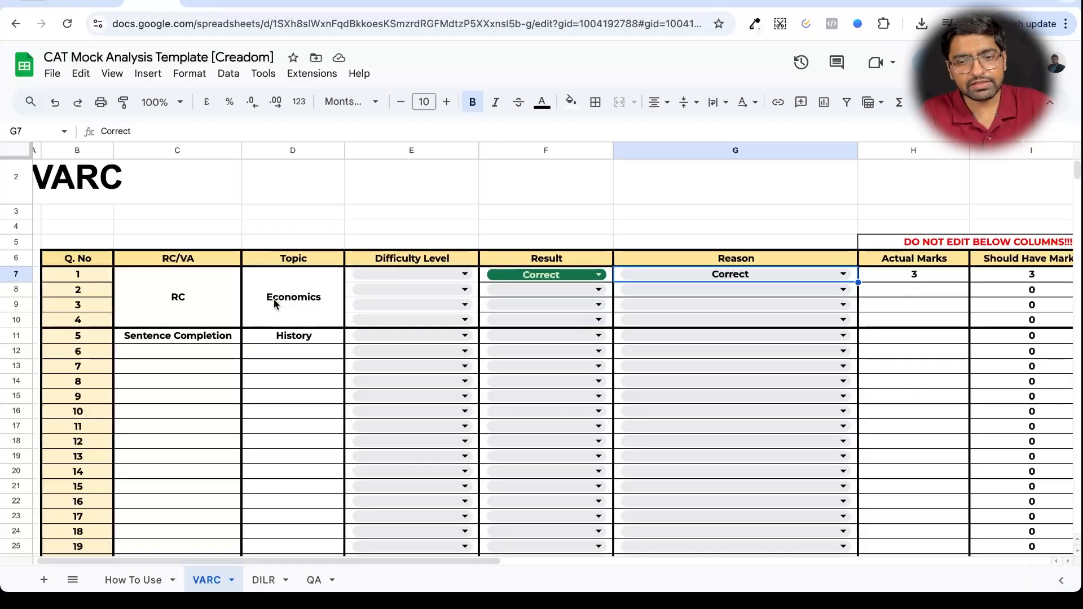
left_click(177, 296)
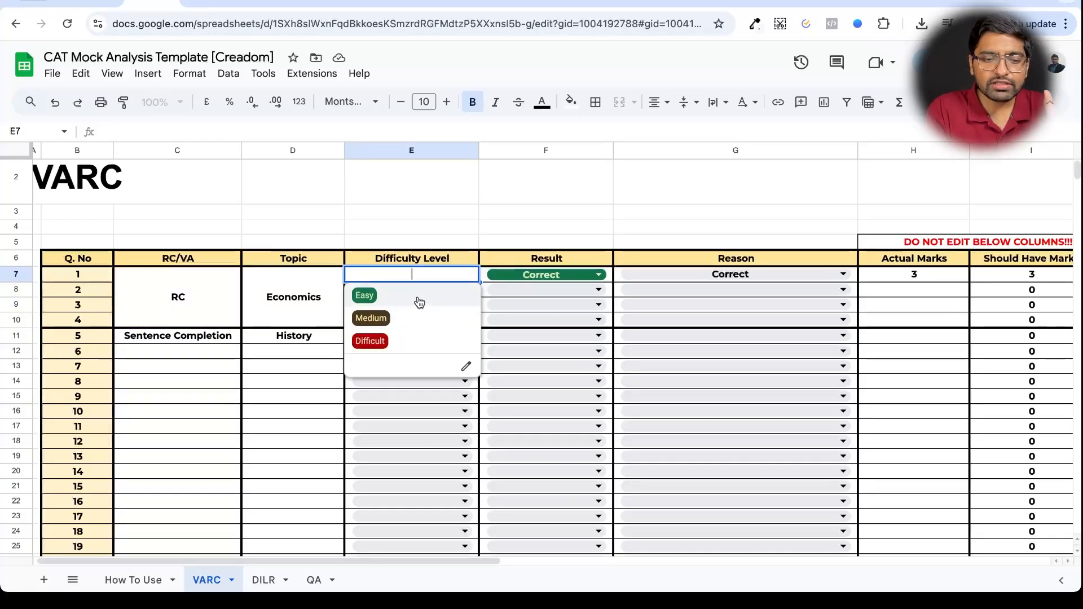
mouse_move(402, 327)
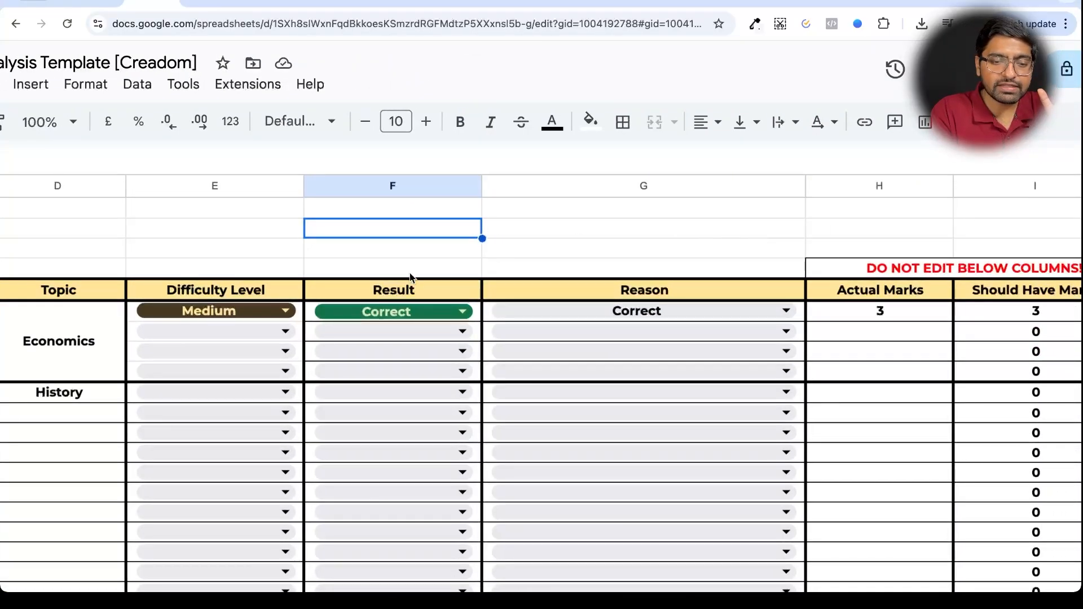
mouse_move(799, 362)
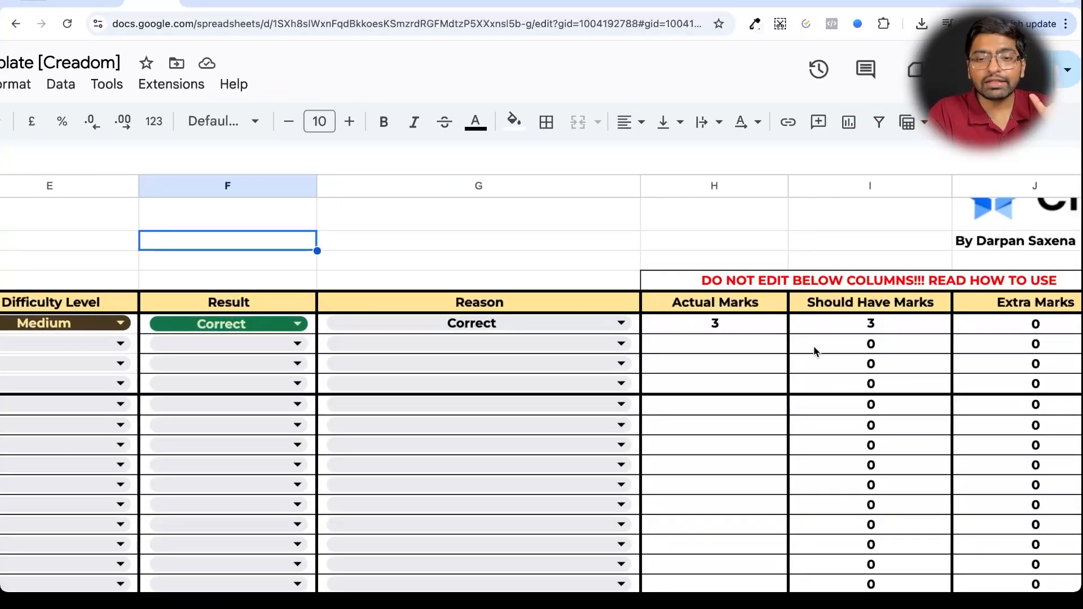
mouse_move(940, 352)
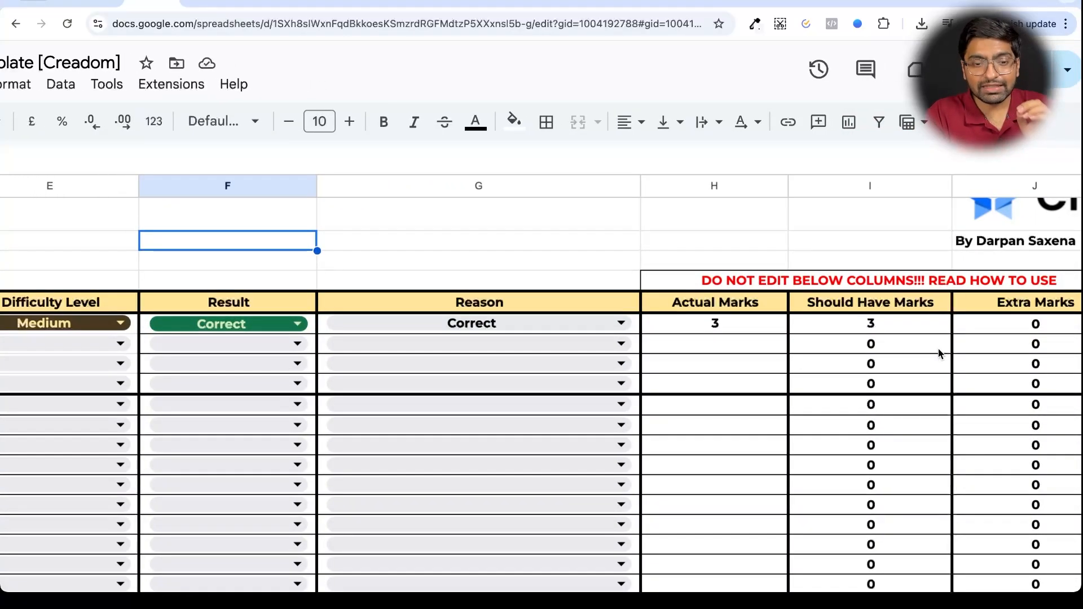
- Check question 1's Reason choices in G7, then list question 2's Result choices in F8
left_click(472, 323)
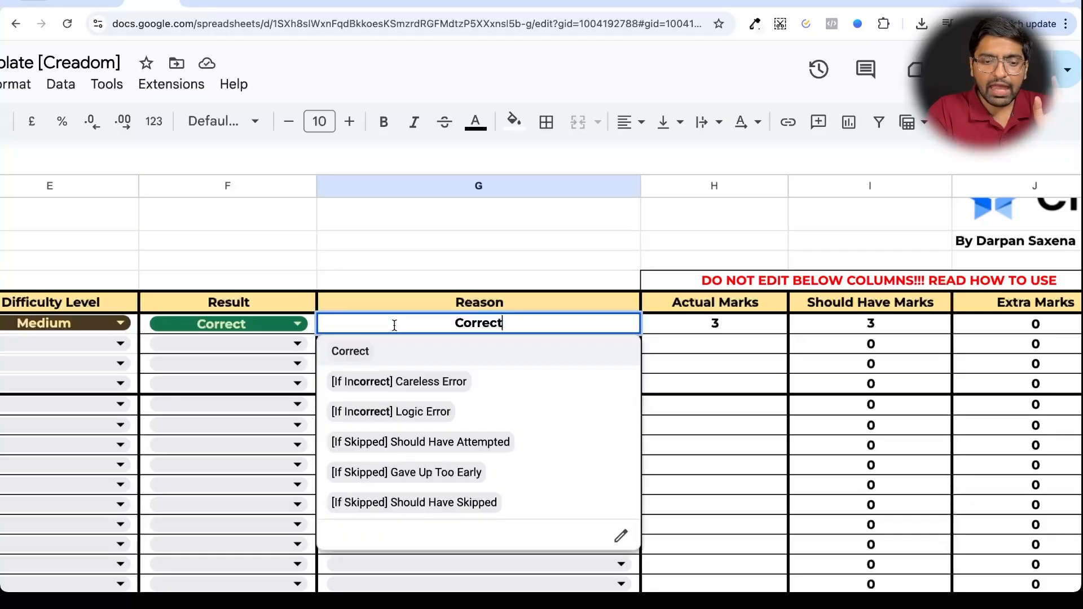
left_click(383, 122)
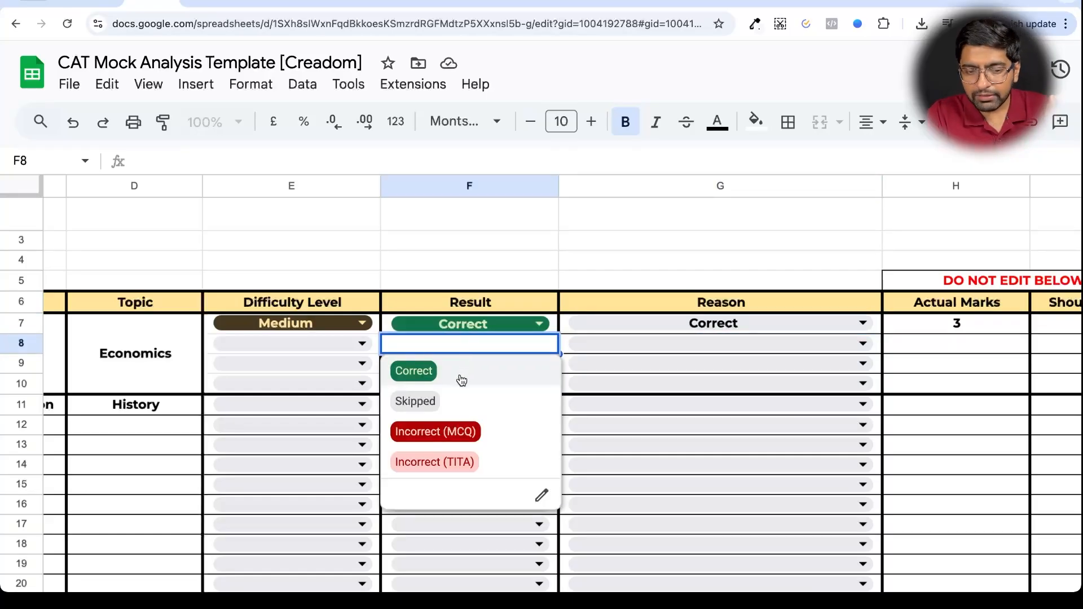
mouse_move(460, 394)
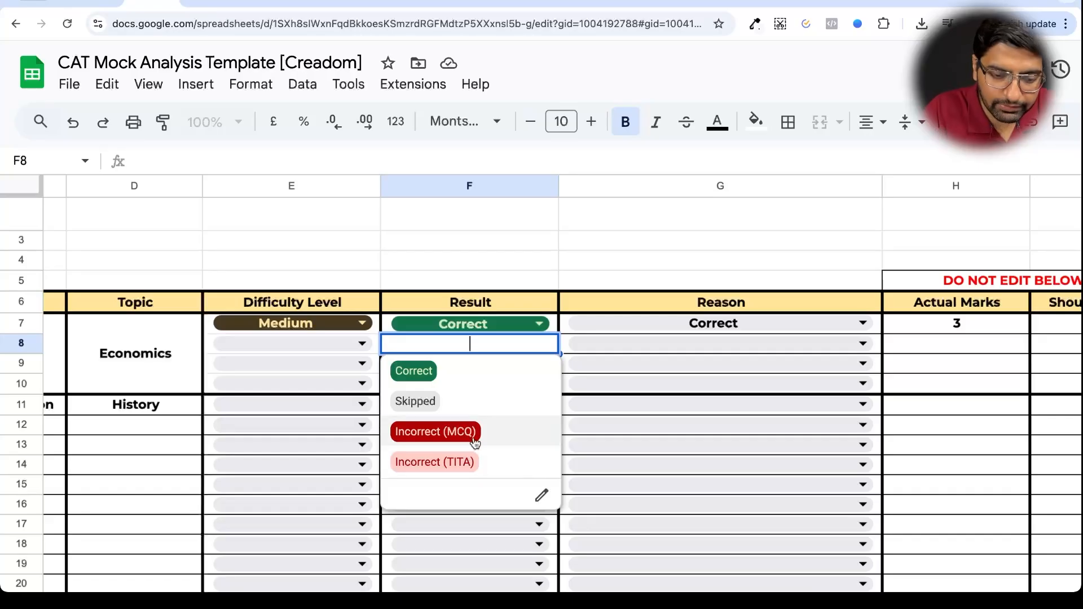
left_click(435, 431)
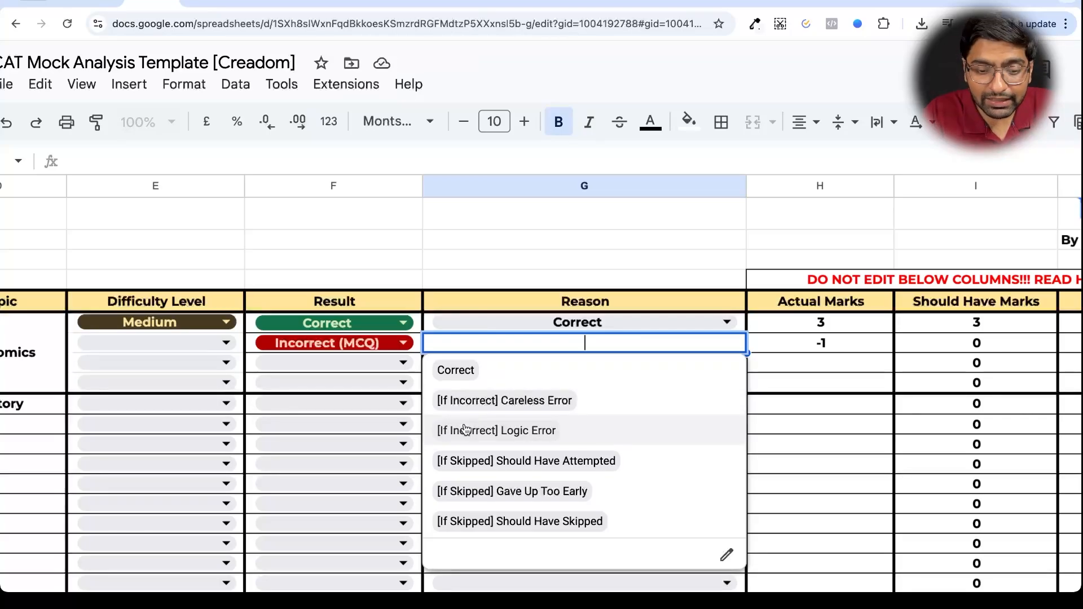
mouse_move(500, 413)
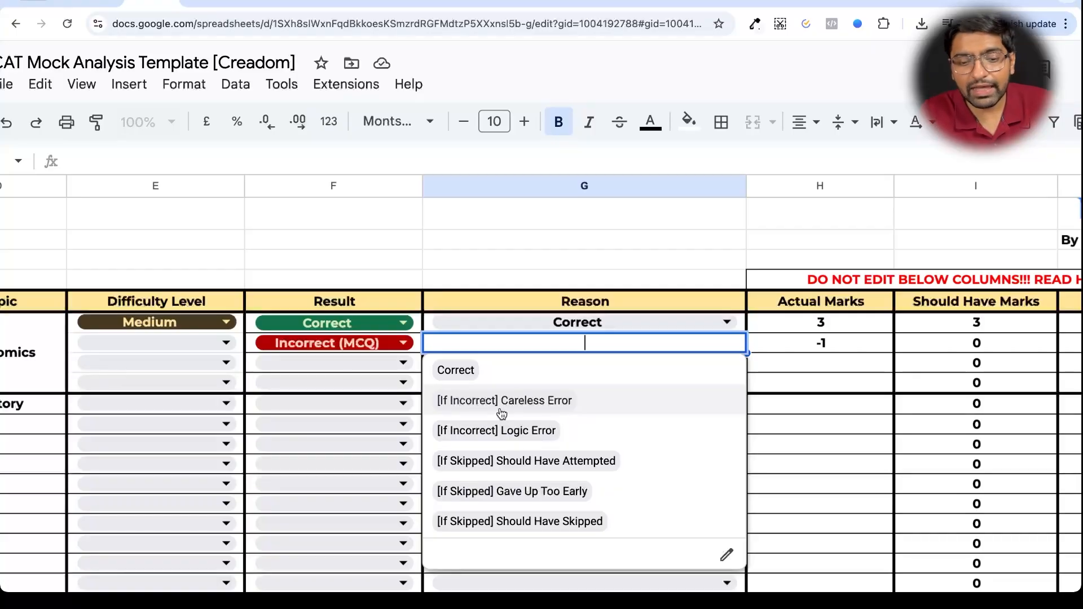
mouse_move(497, 430)
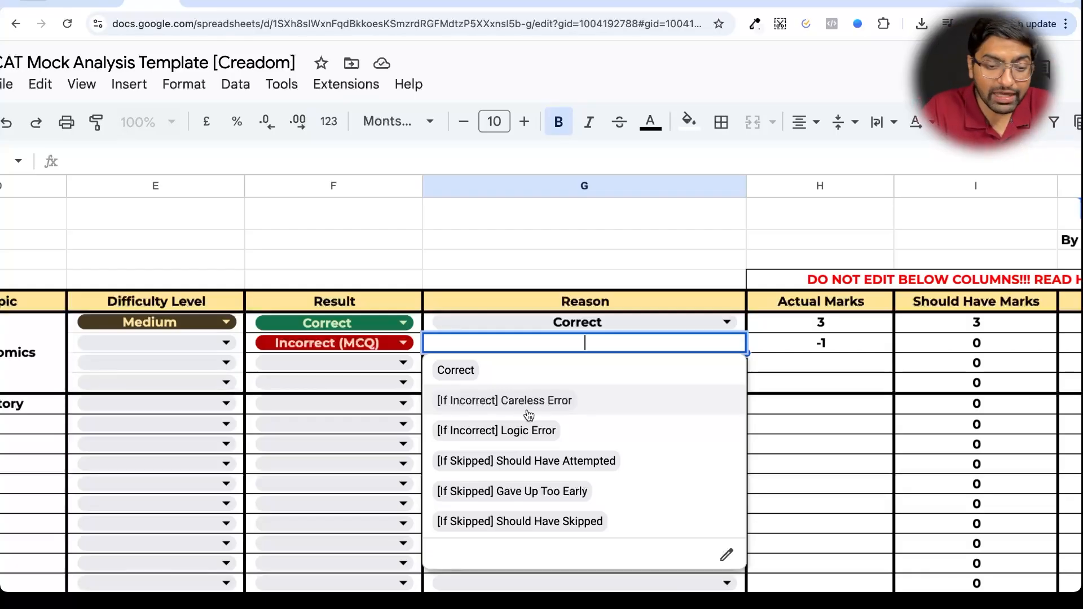
mouse_move(183, 558)
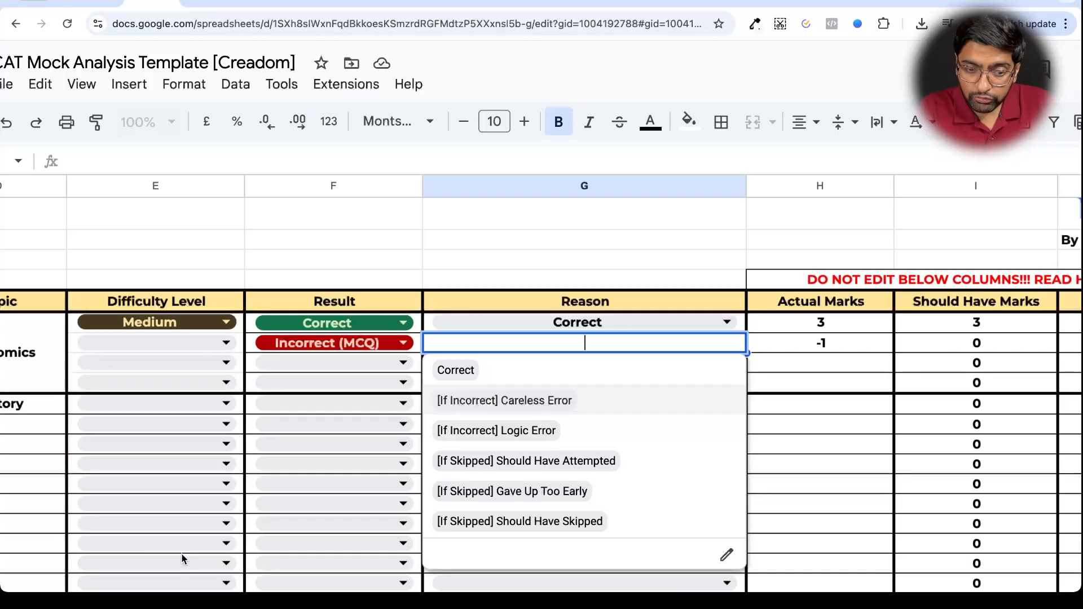
mouse_move(467, 246)
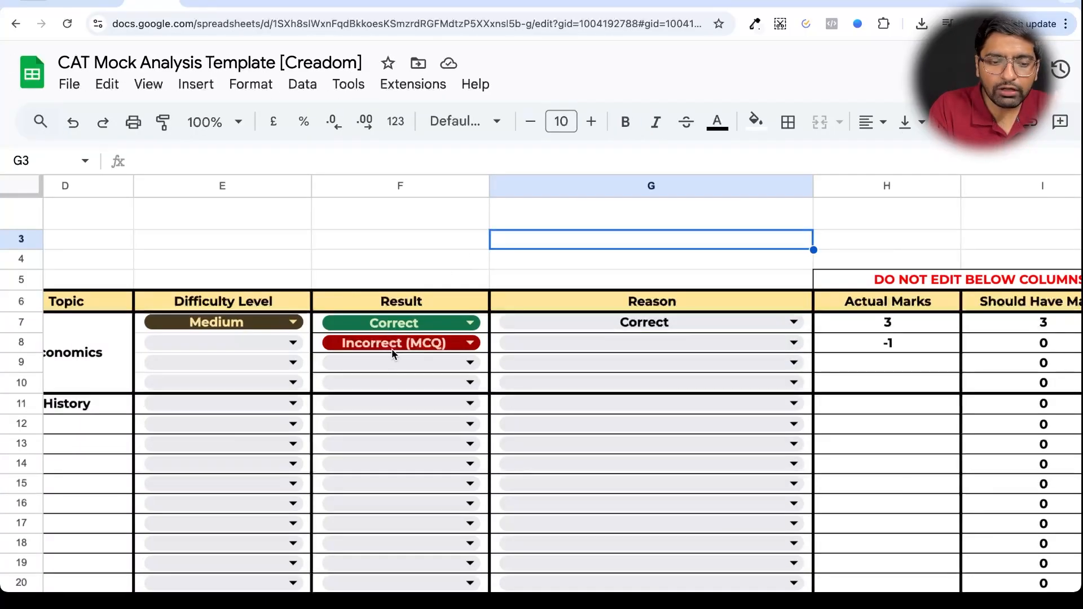
- Rate question 2 Easy with reason [If Incorrect] Careless Error, making its should-have marks 3
left_click(217, 343)
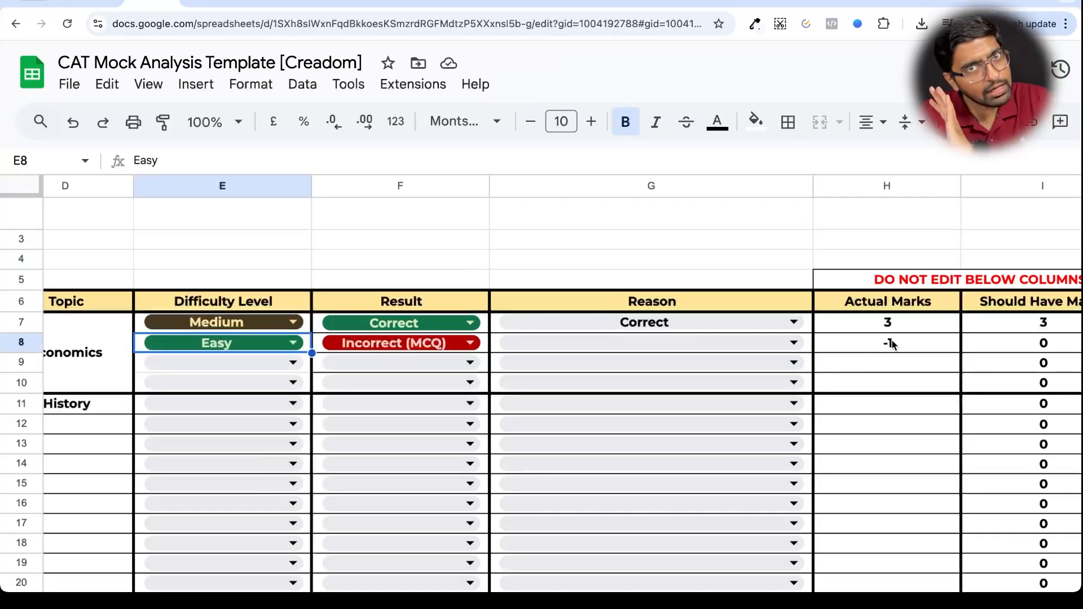
left_click(650, 343)
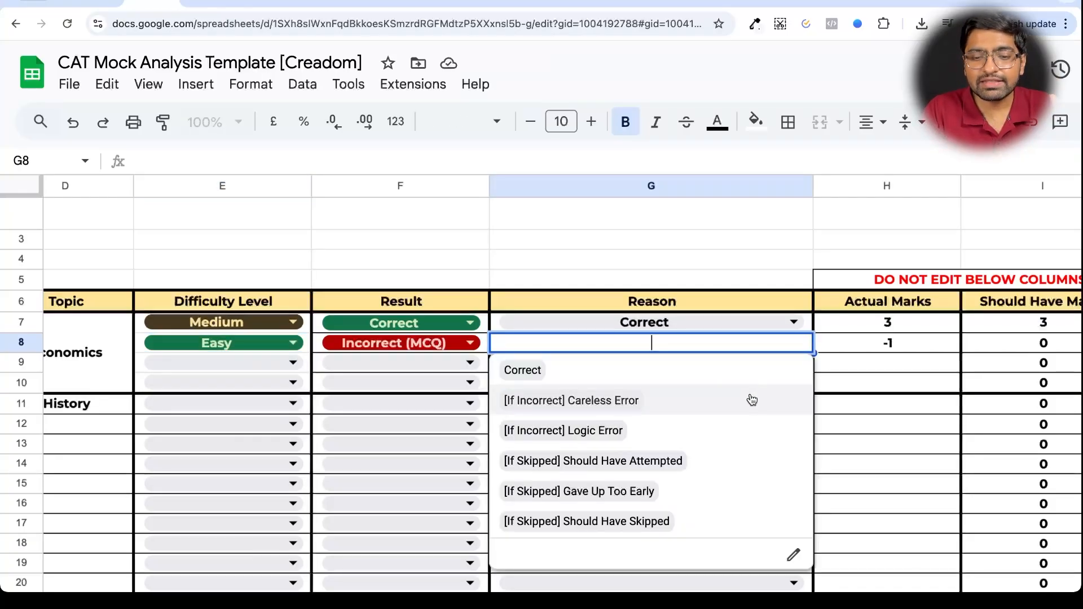
left_click(571, 399)
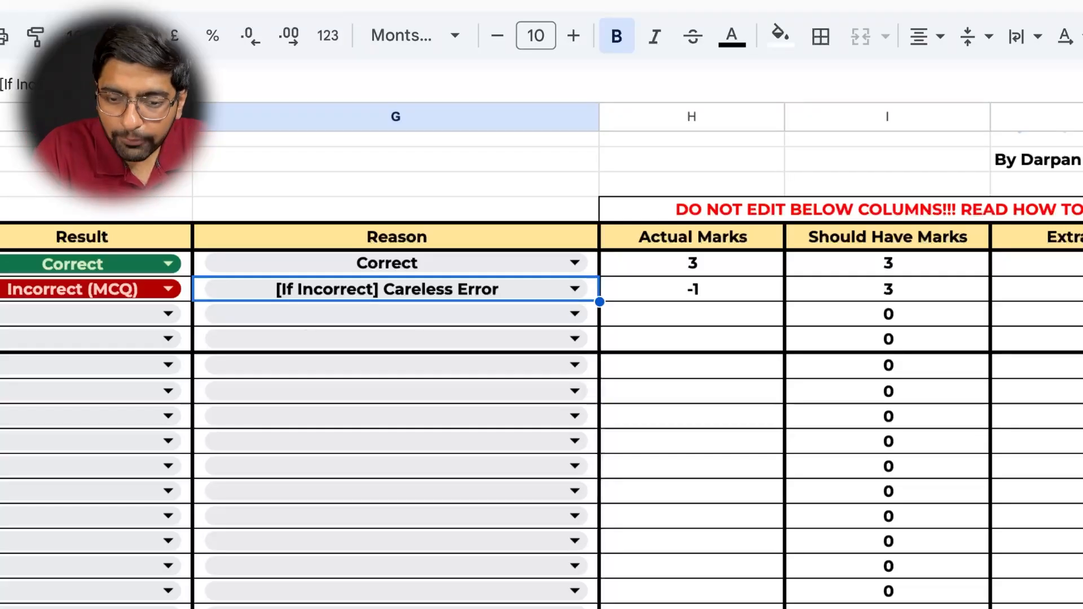
- Check the totals row, then set question 3 to Medium and Incorrect (MCQ) for -1 marks
scroll("down", 3)
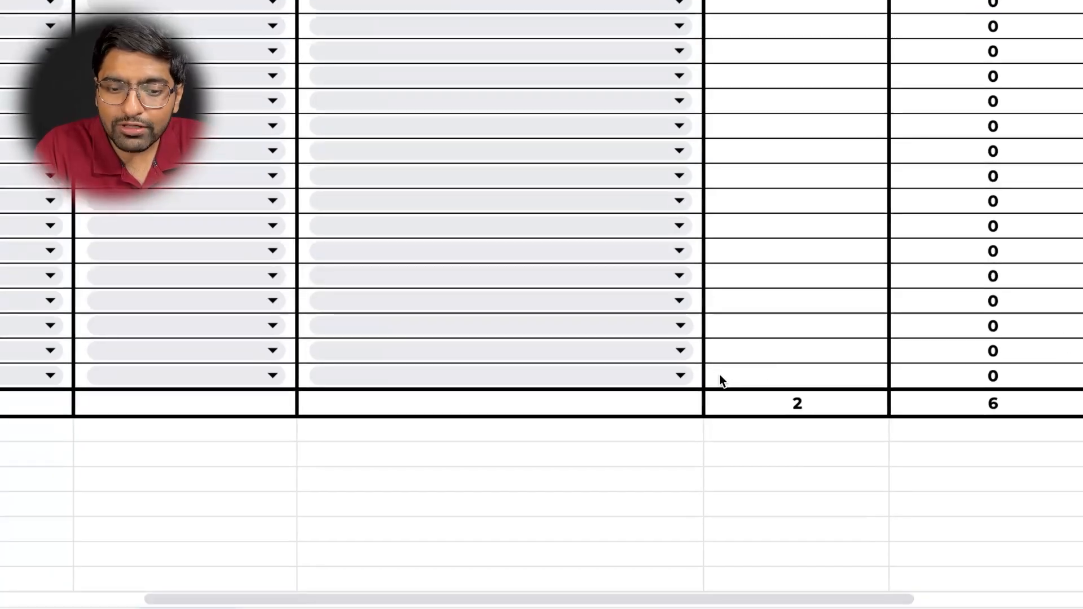
scroll("right", 3)
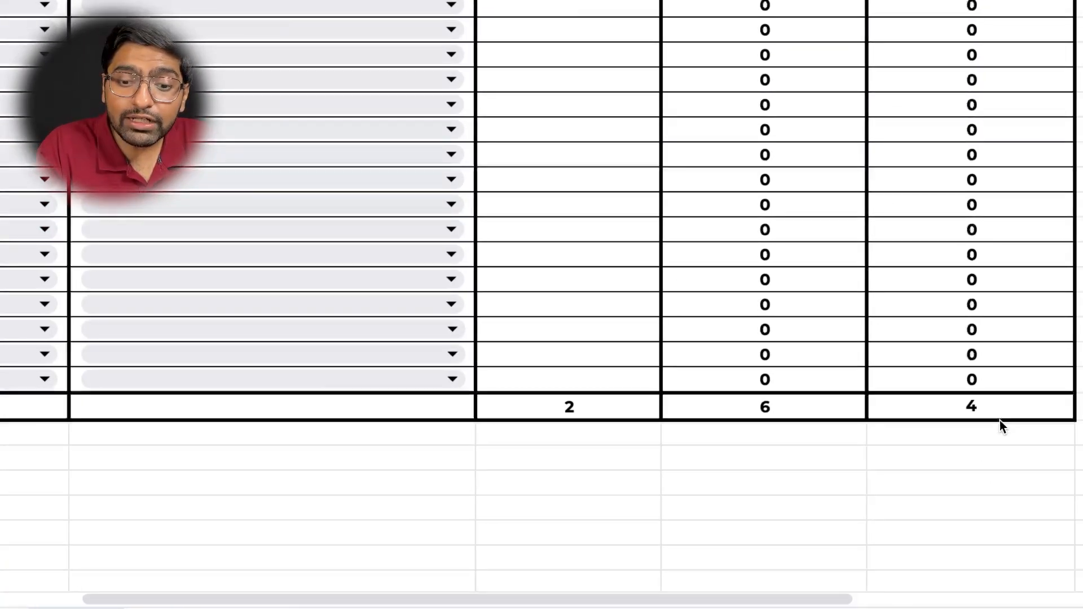
left_click(970, 406)
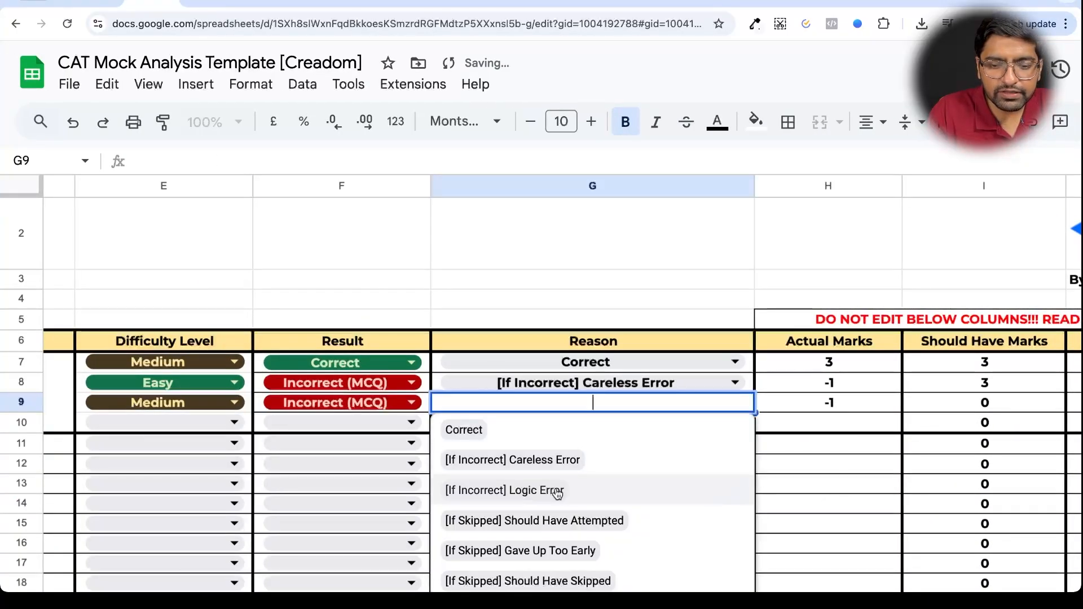
- Give question 3 a Logic Error reason and mark question 4 Difficult and Skipped
left_click(503, 489)
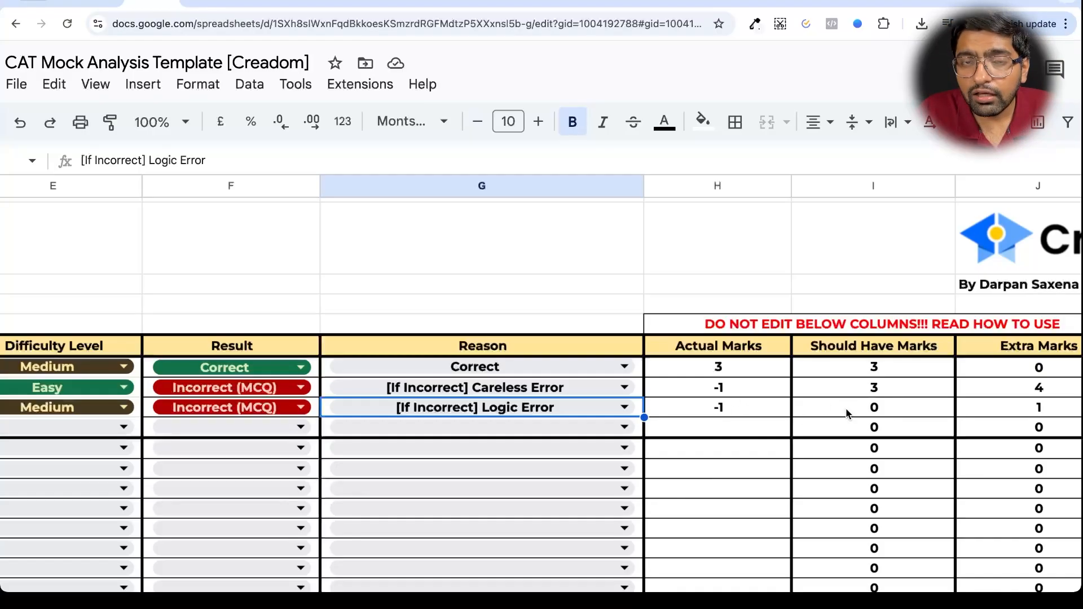
mouse_move(944, 420)
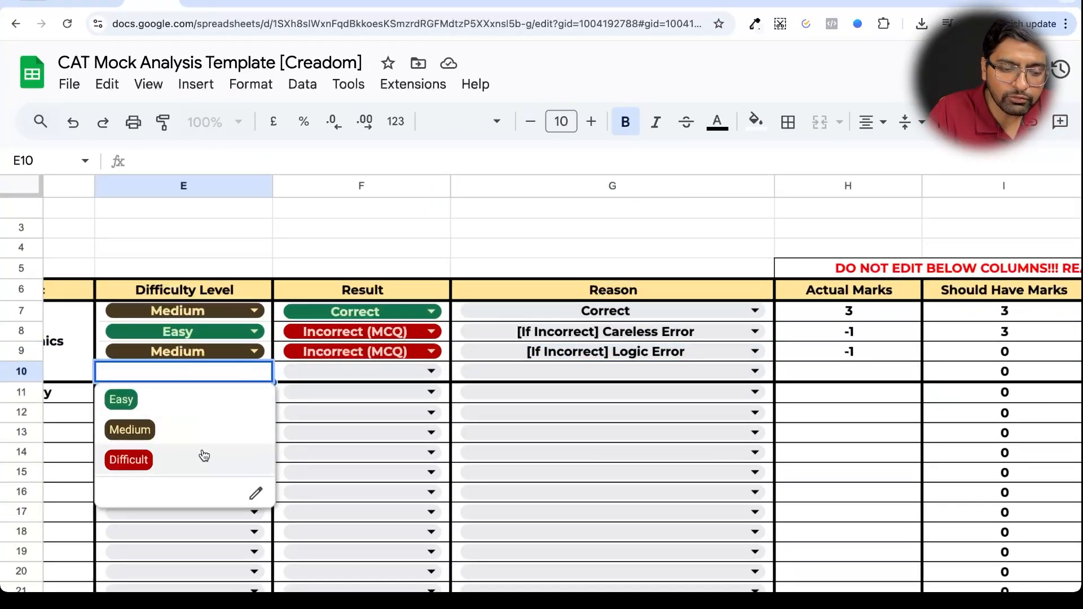
left_click(127, 459)
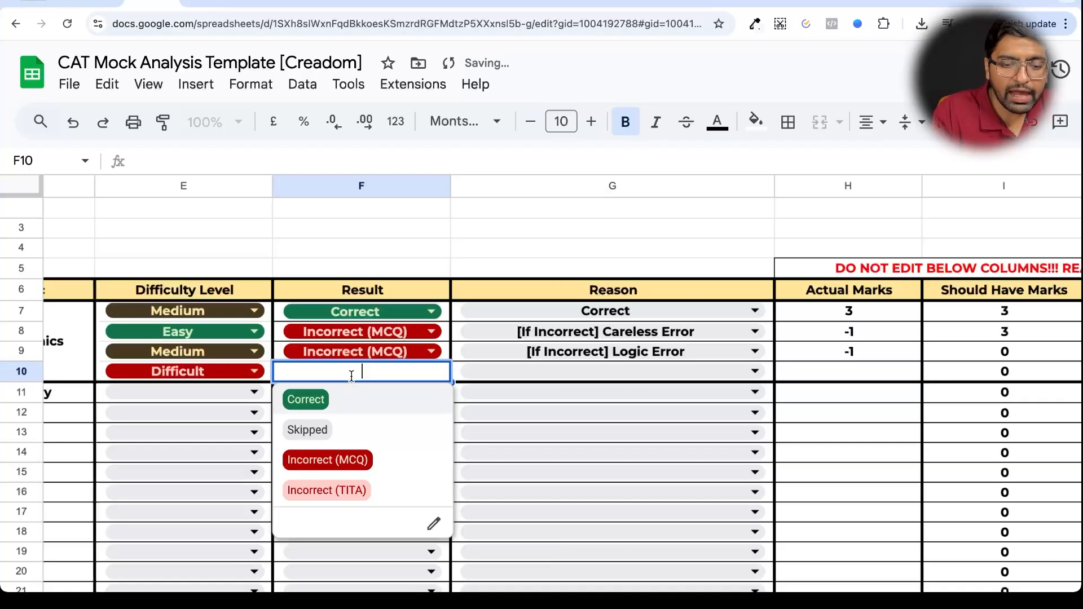
left_click(306, 430)
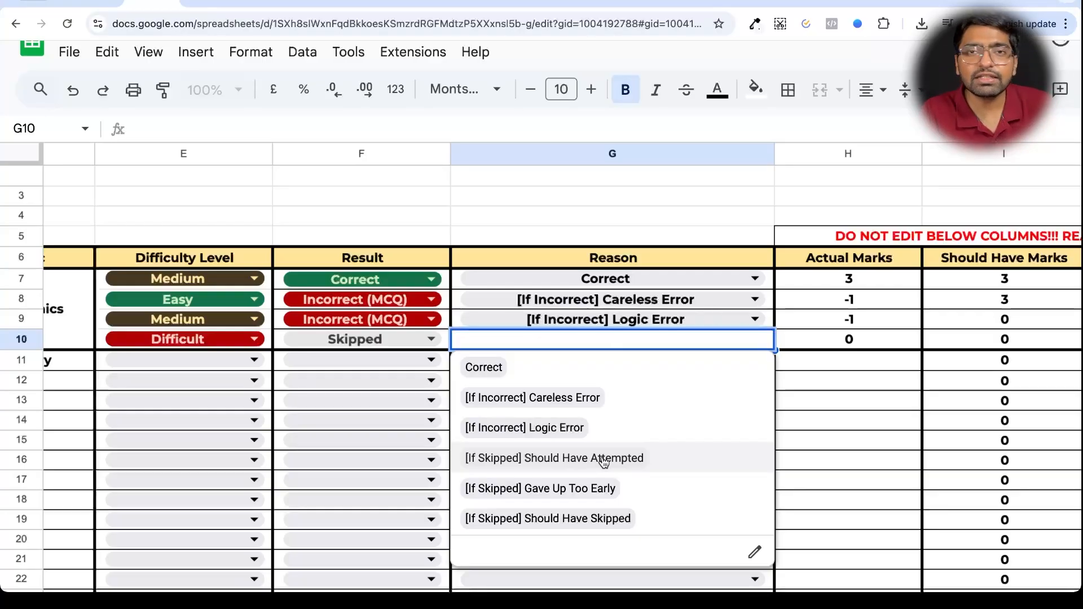
- Set question 4's reason, correcting Should Have Attempted to [If Skipped] Should Have Skipped
left_click(555, 458)
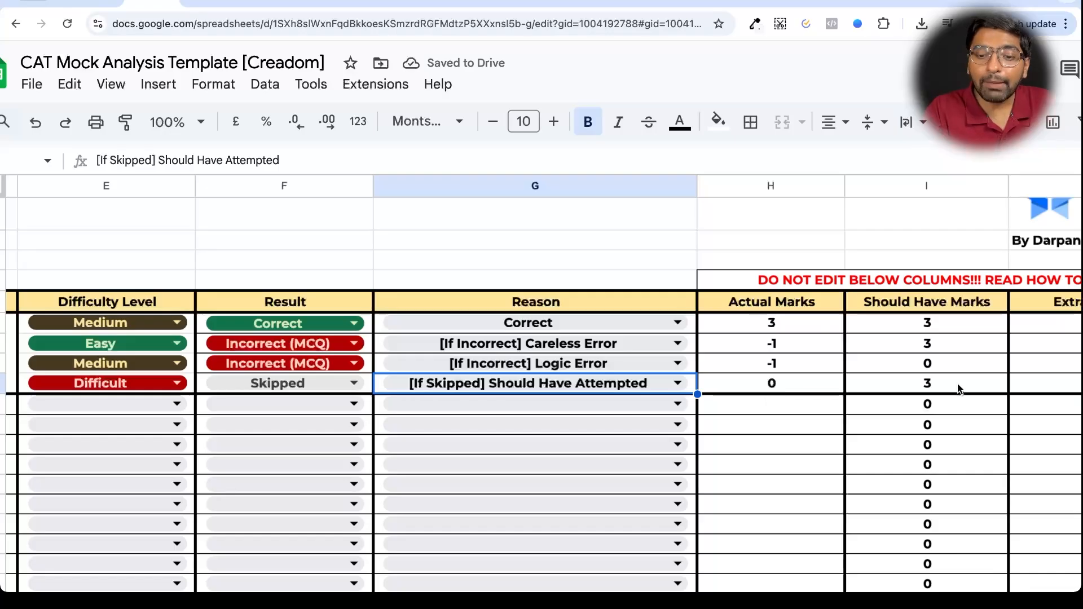
scroll("right", 3)
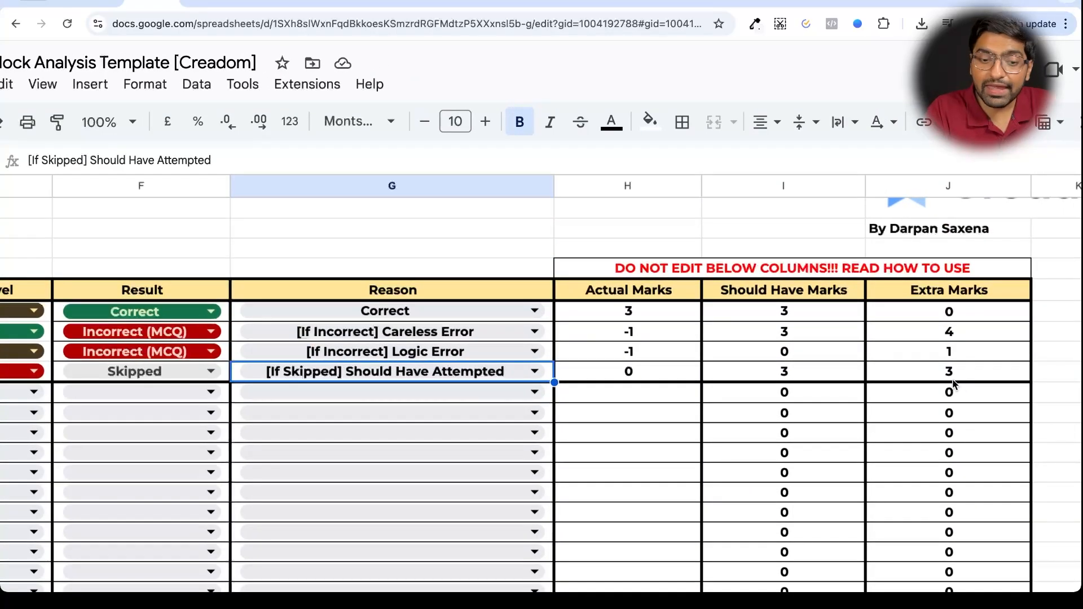
left_click(532, 371)
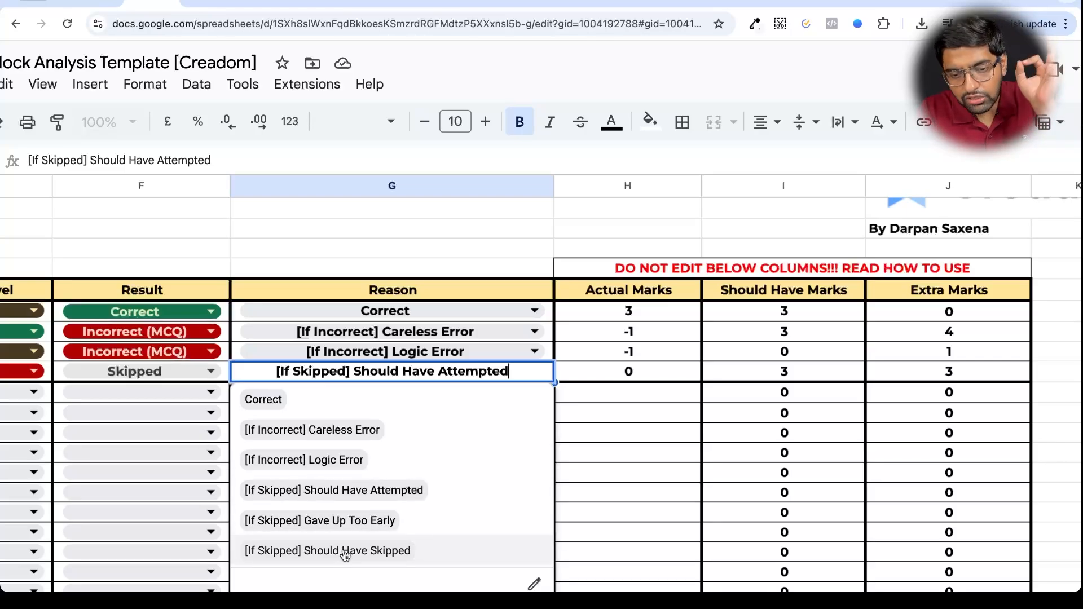
left_click(327, 550)
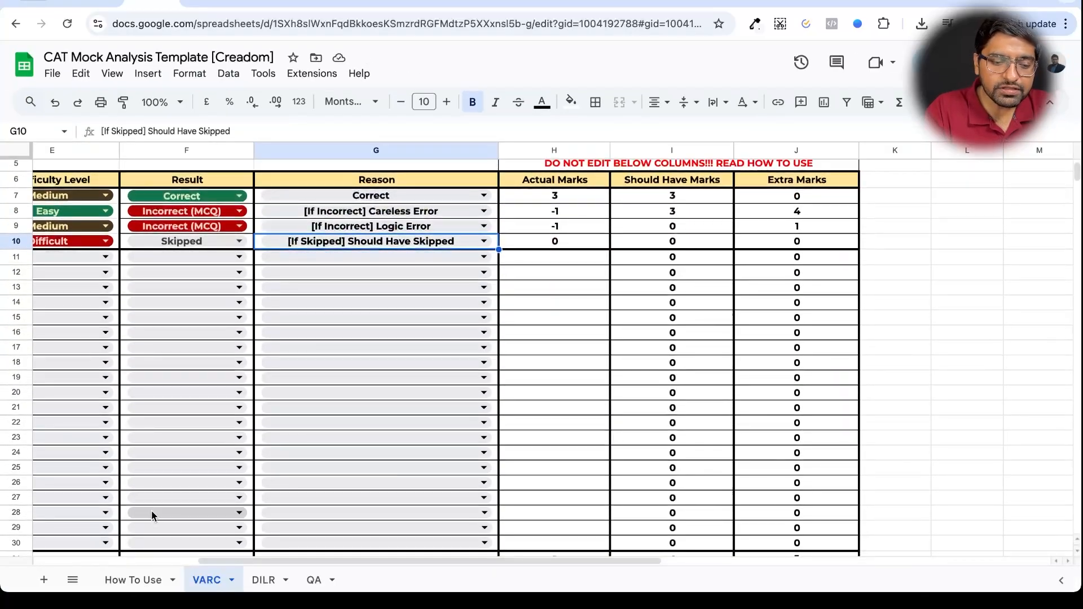
left_click(133, 580)
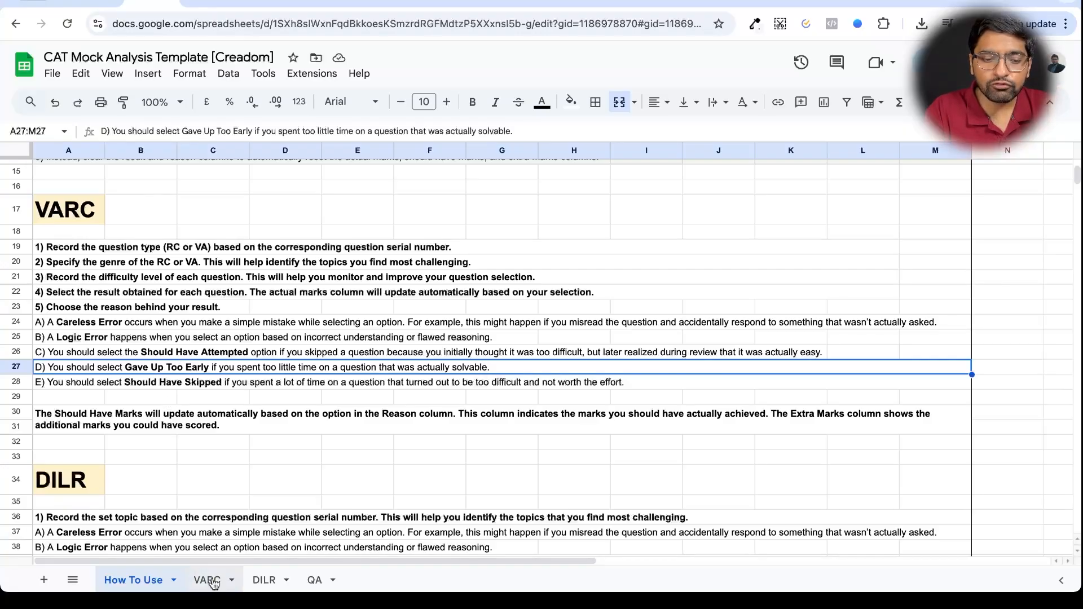
left_click(205, 579)
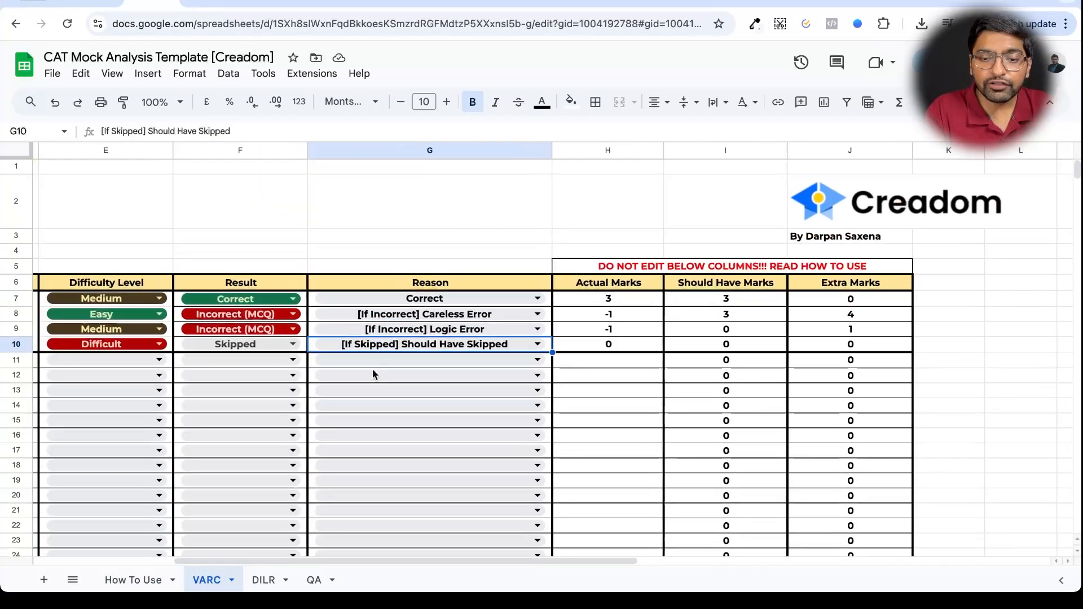
scroll("down", 3)
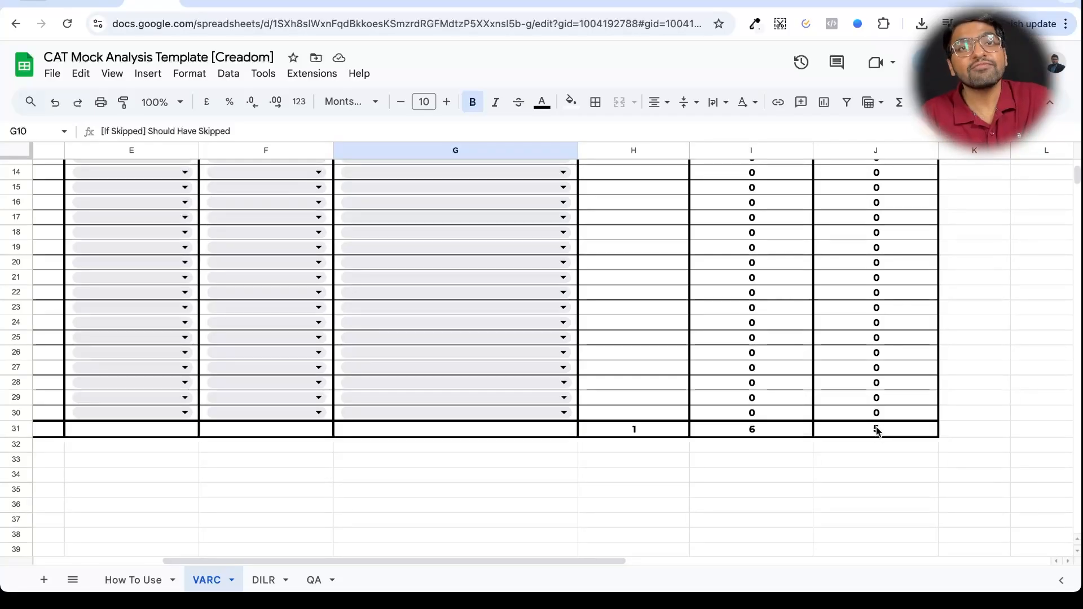
- On the DILR sheet, mark question 1 Easy, Incorrect (MCQ), Logic Error and check the -1 in the totals
left_click(263, 579)
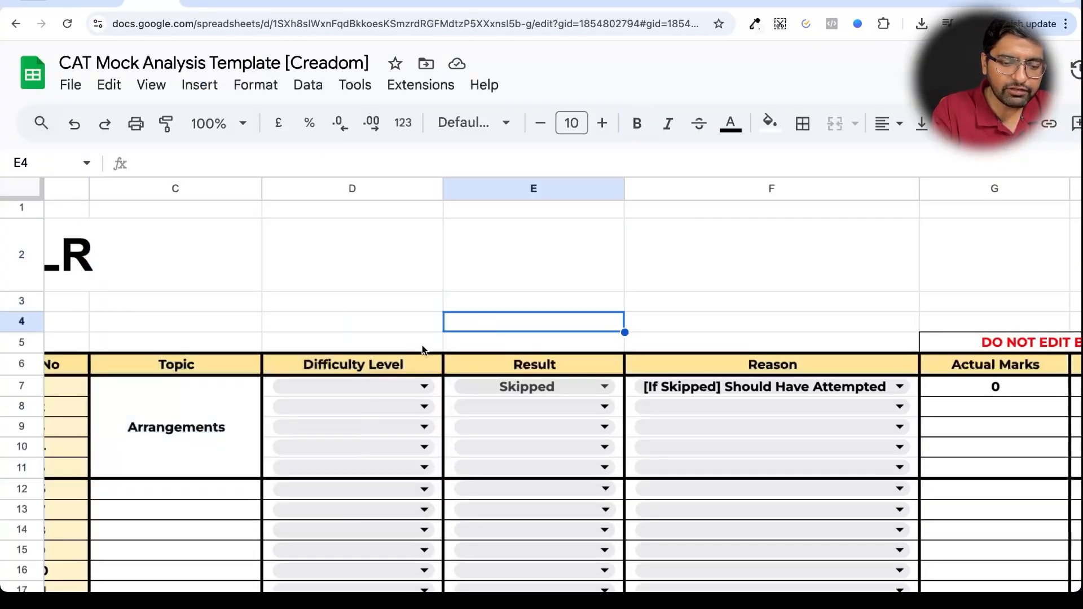
left_click(352, 386)
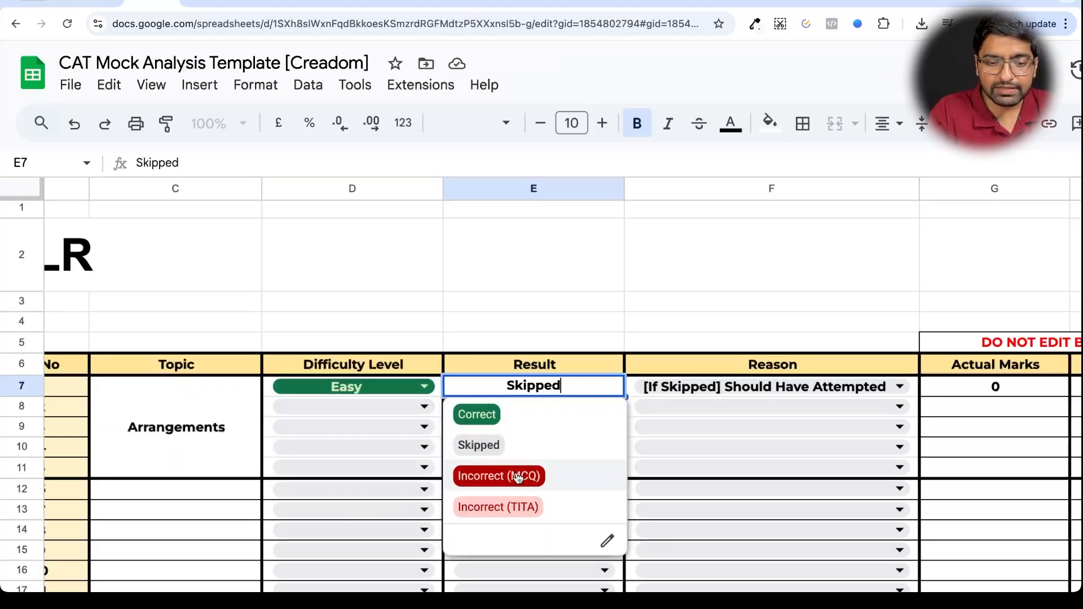
left_click(499, 476)
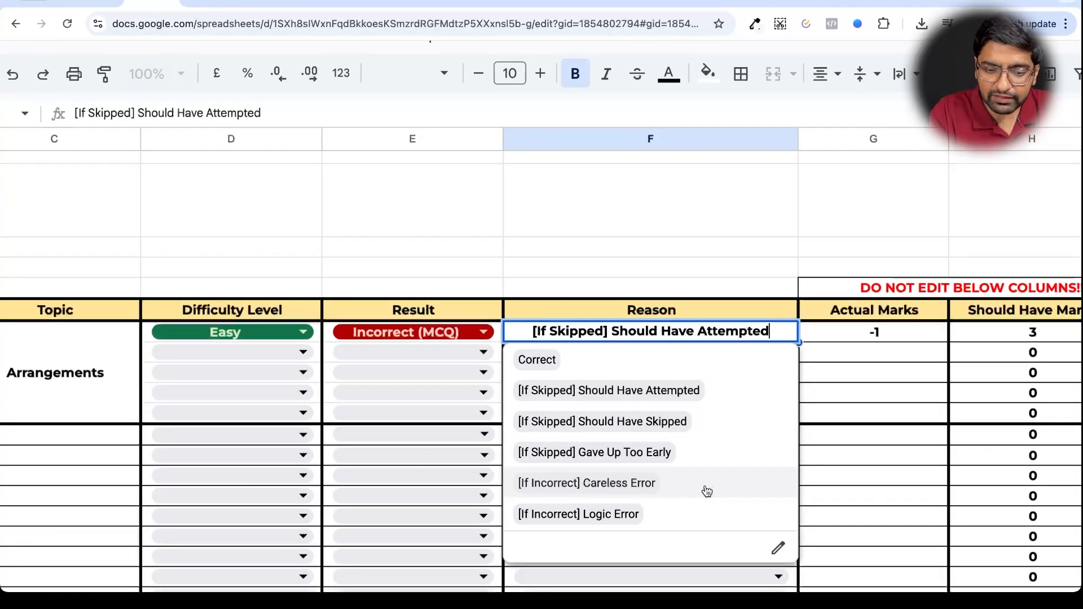
left_click(585, 483)
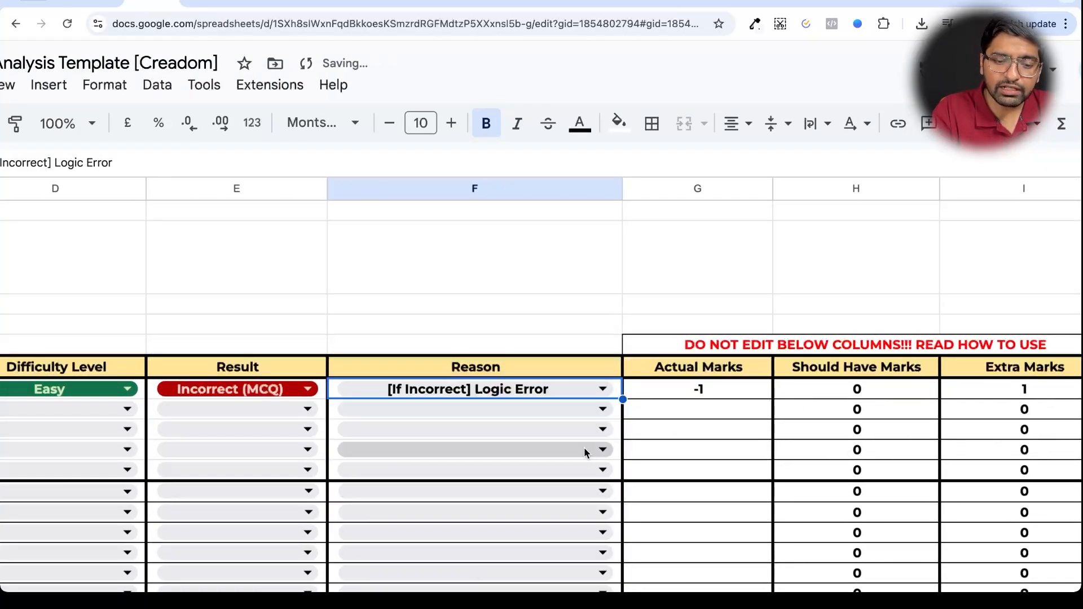
scroll("down", 3)
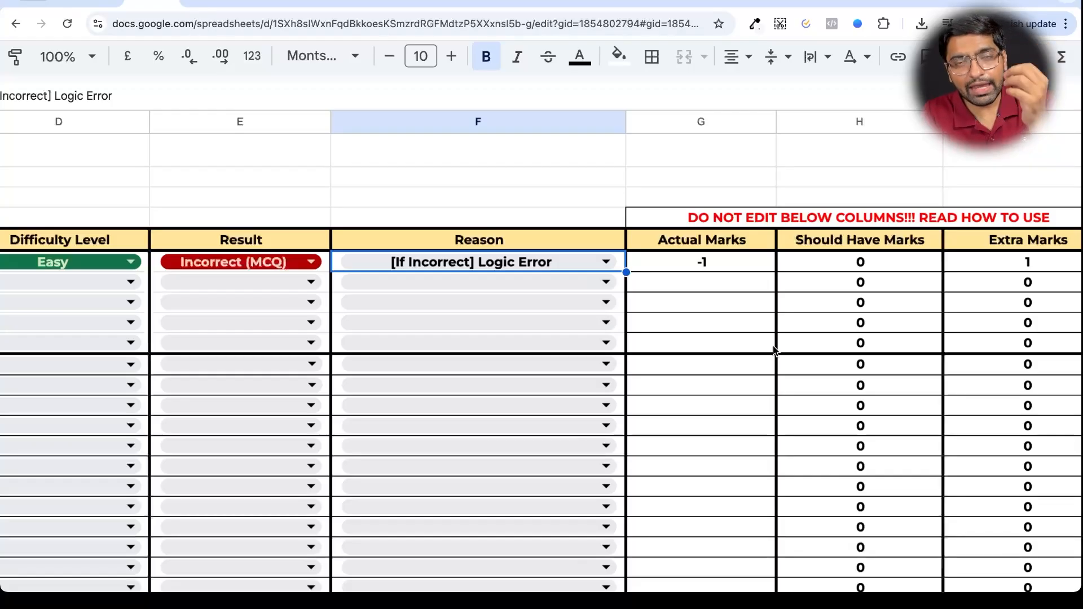
mouse_move(877, 266)
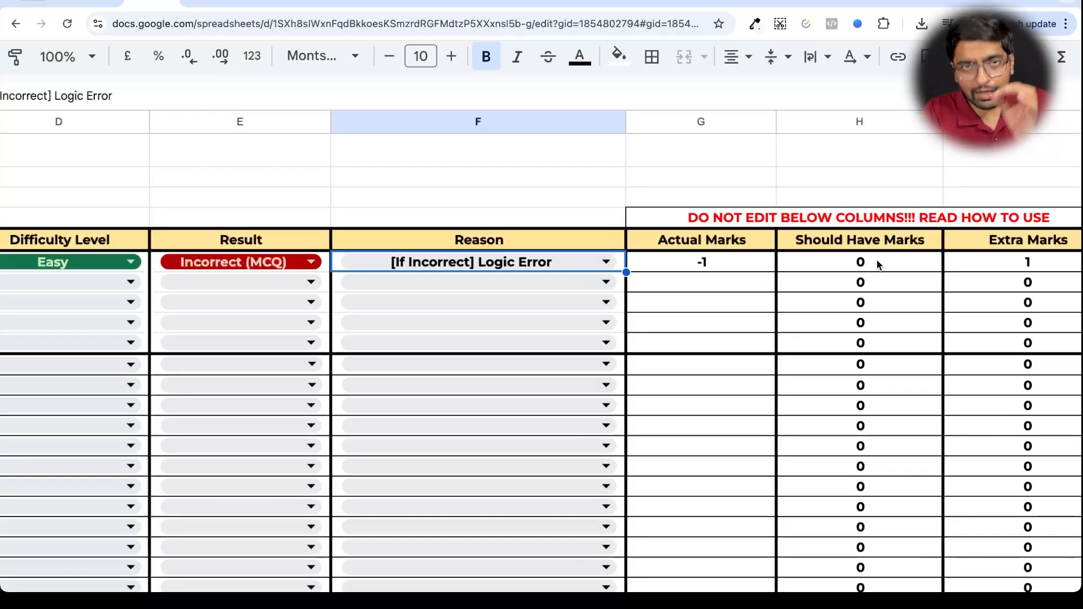
scroll("down", 3)
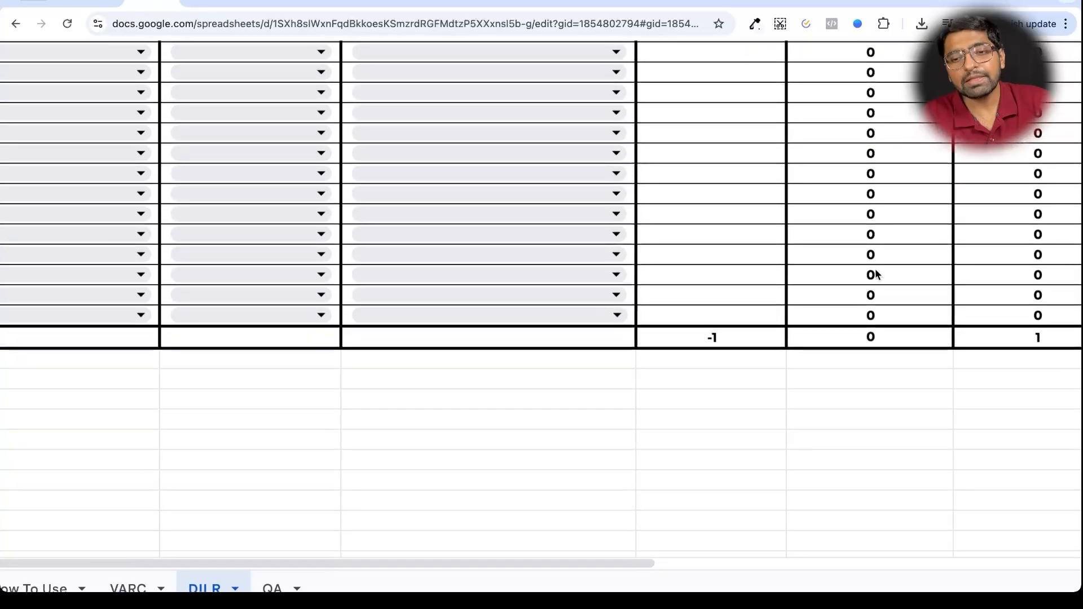
scroll("down", 3)
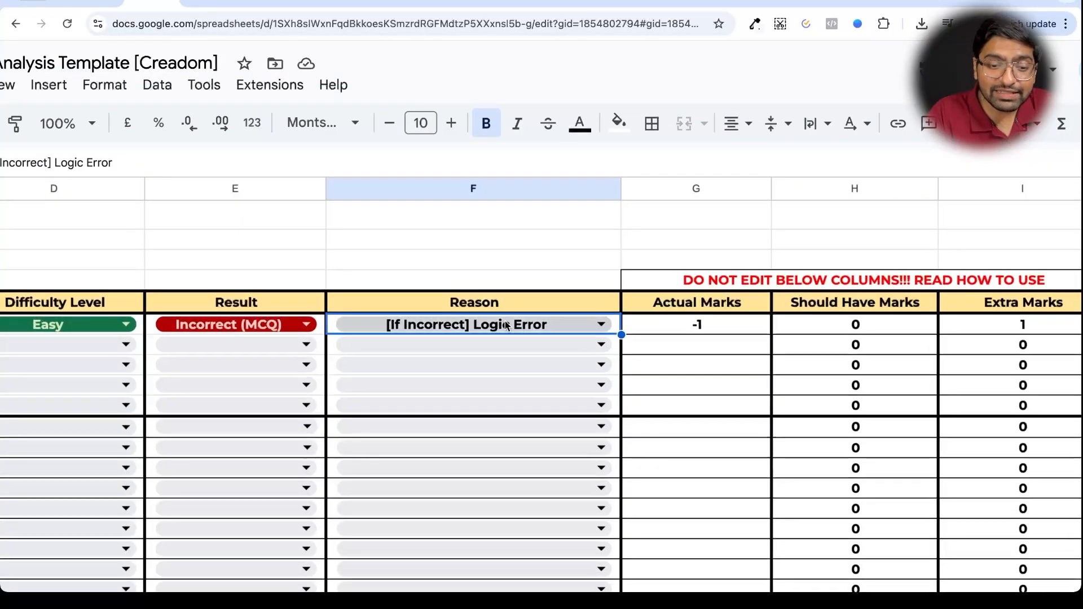
- Change DILR question 1 to Skipped, Gave Up Too Early for 3 should-have marks, then switch to QA
left_click(599, 323)
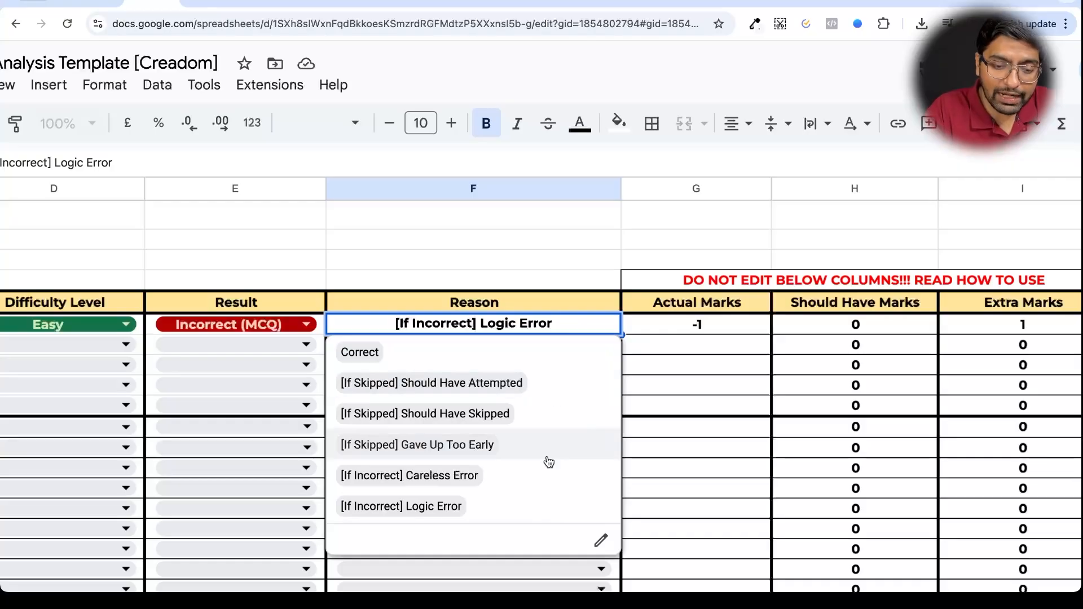
left_click(235, 324)
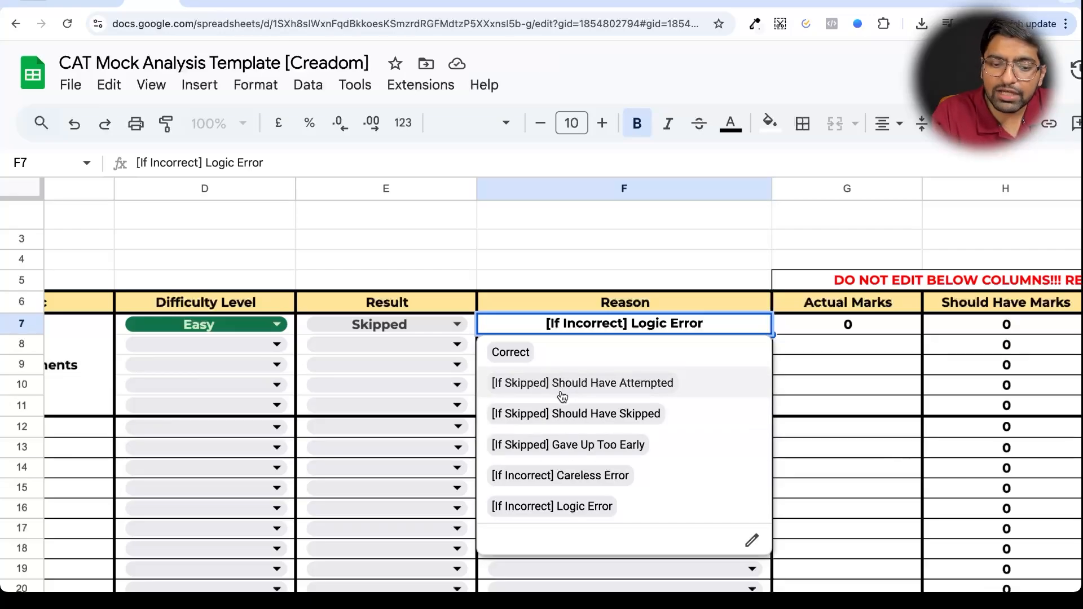
mouse_move(569, 418)
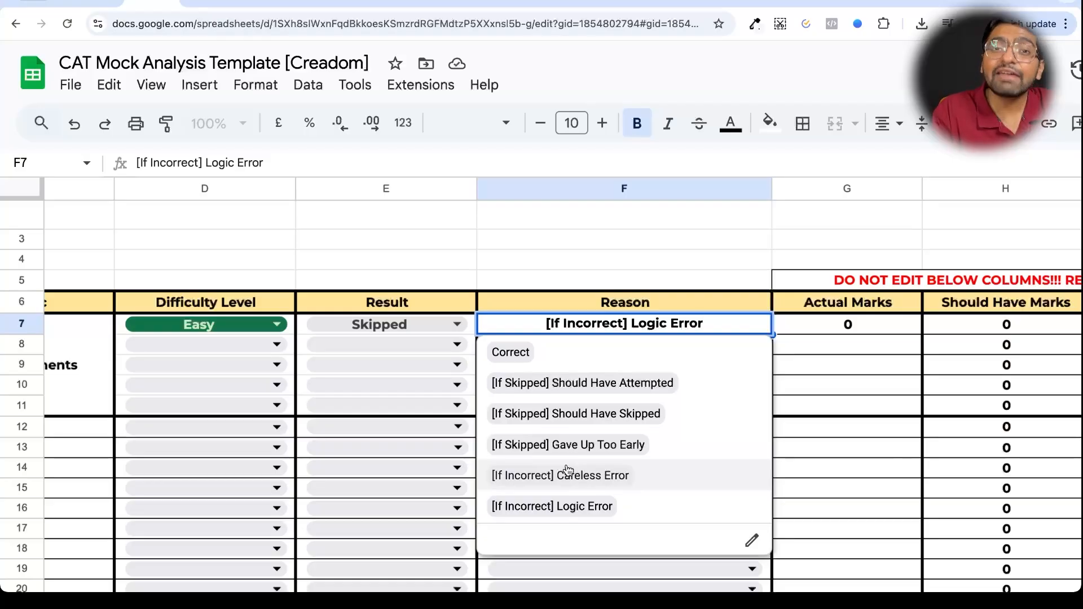
left_click(568, 444)
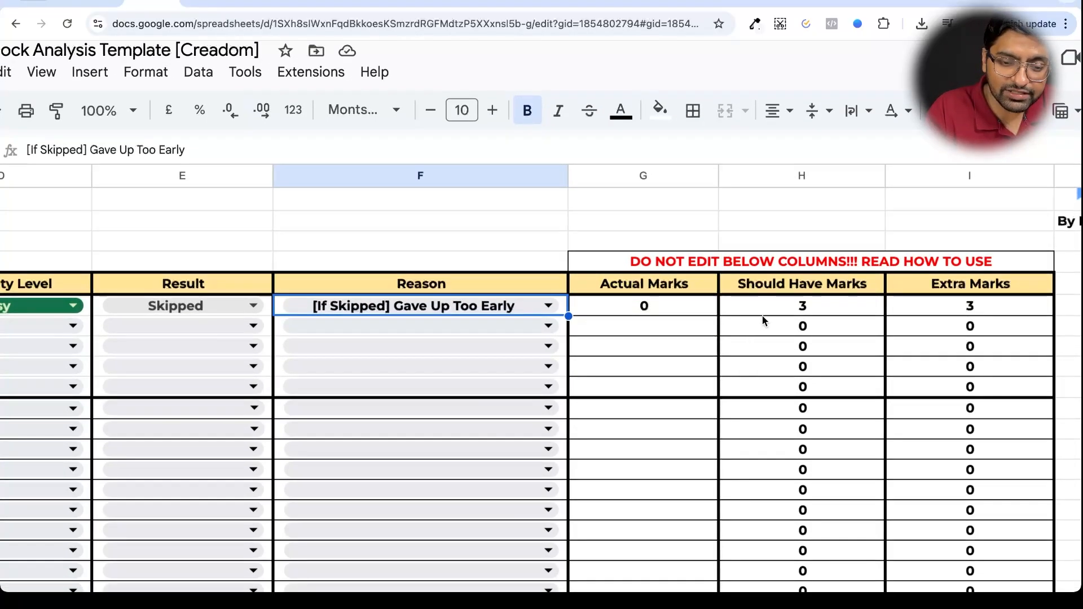
scroll("down", 3)
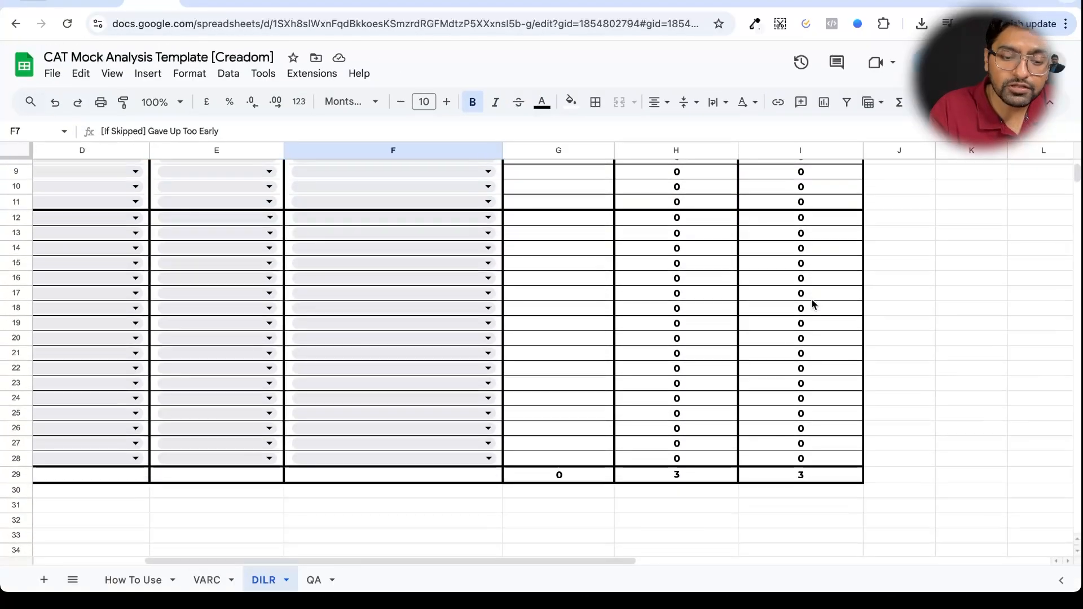
left_click(313, 580)
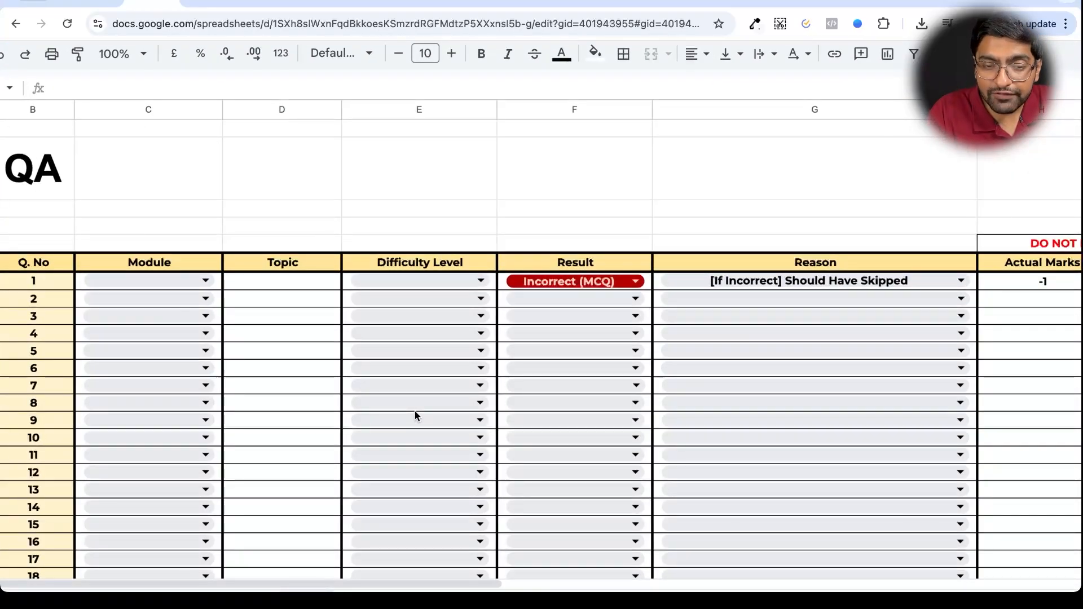
- Give QA question 1 the reason [If Skipped or Incorrect] Topic Yet To Be Done, scoring -1 and 1 extra
scroll("right", 3)
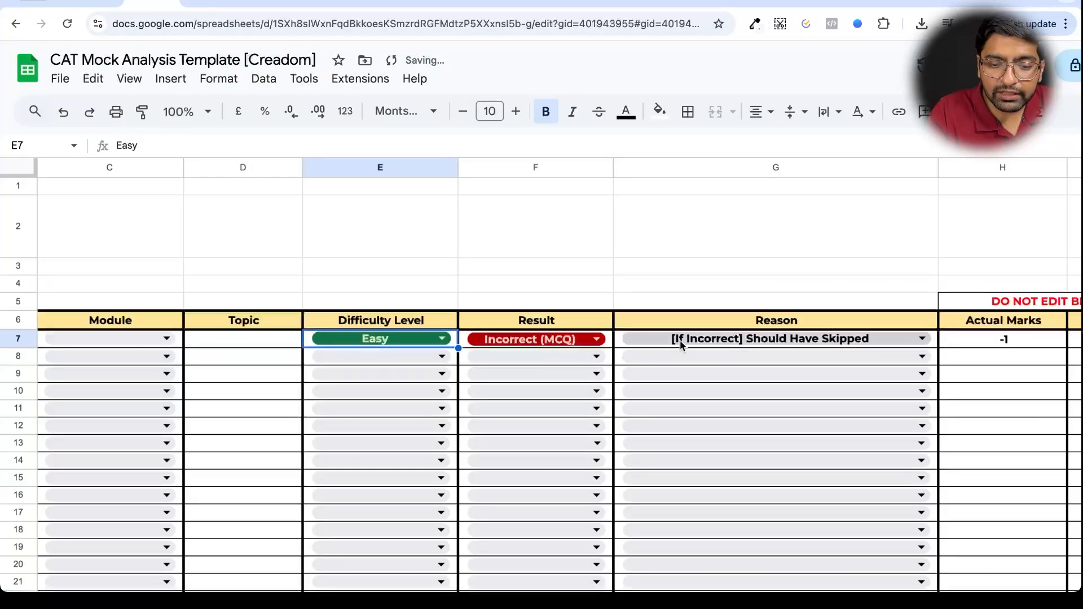
left_click(920, 339)
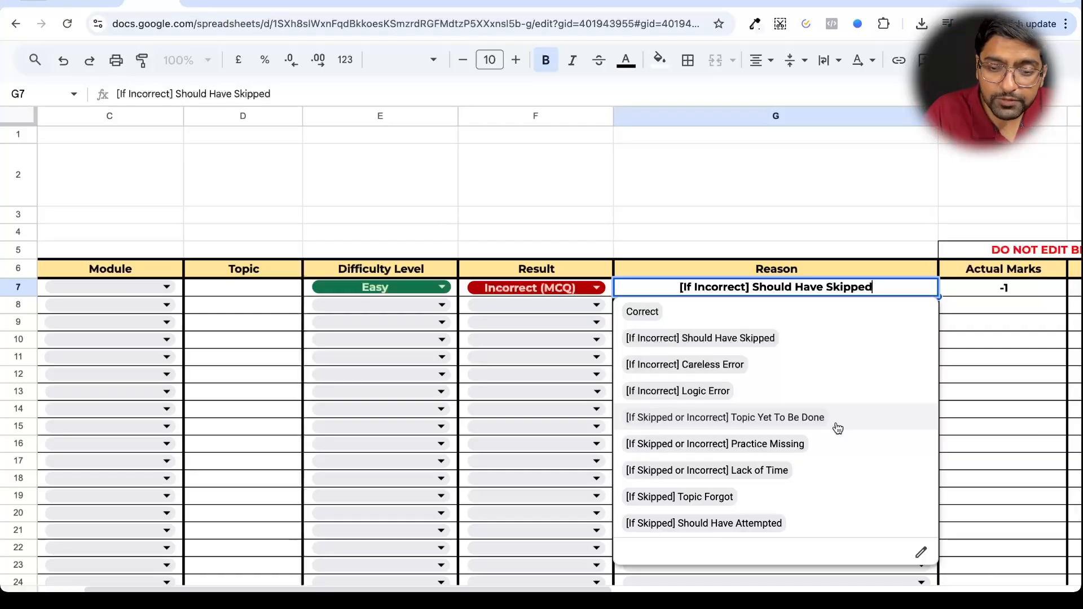
left_click(725, 417)
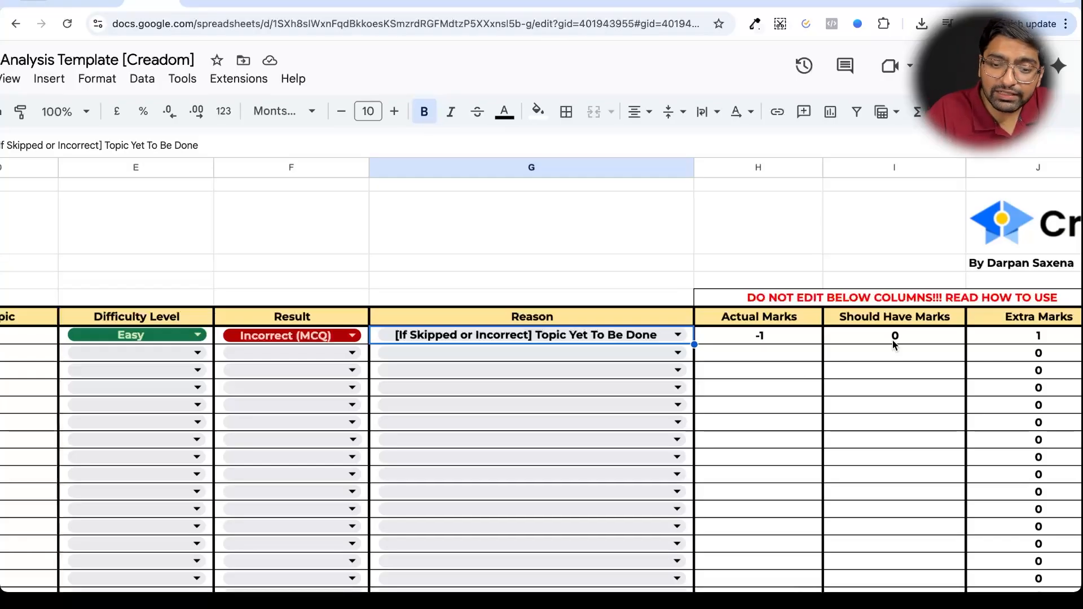
- Show the Reason choices for QA question 1 in G7
left_click(678, 335)
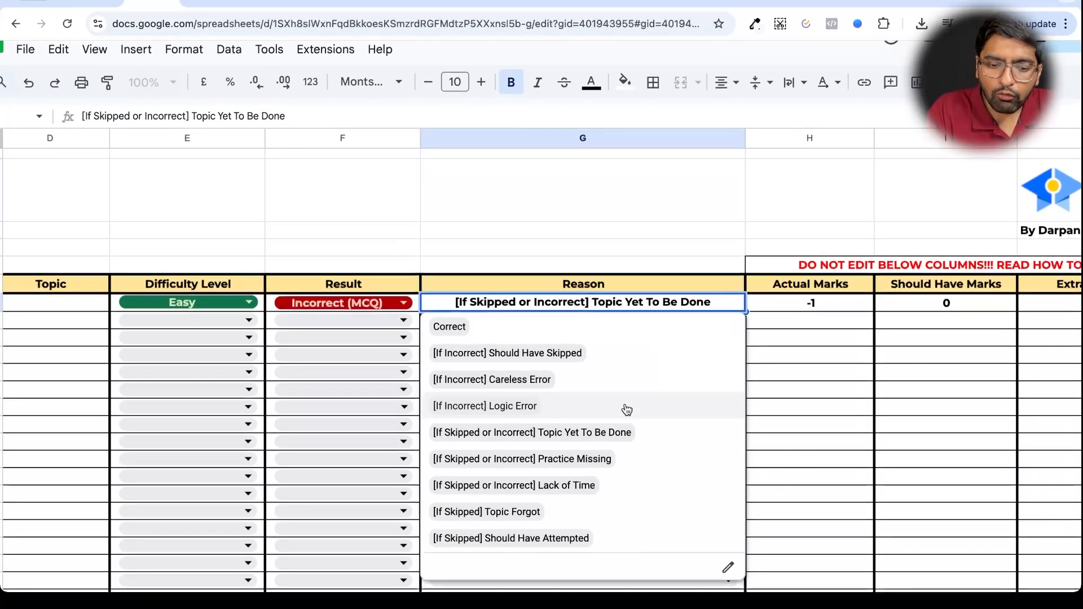
mouse_move(607, 511)
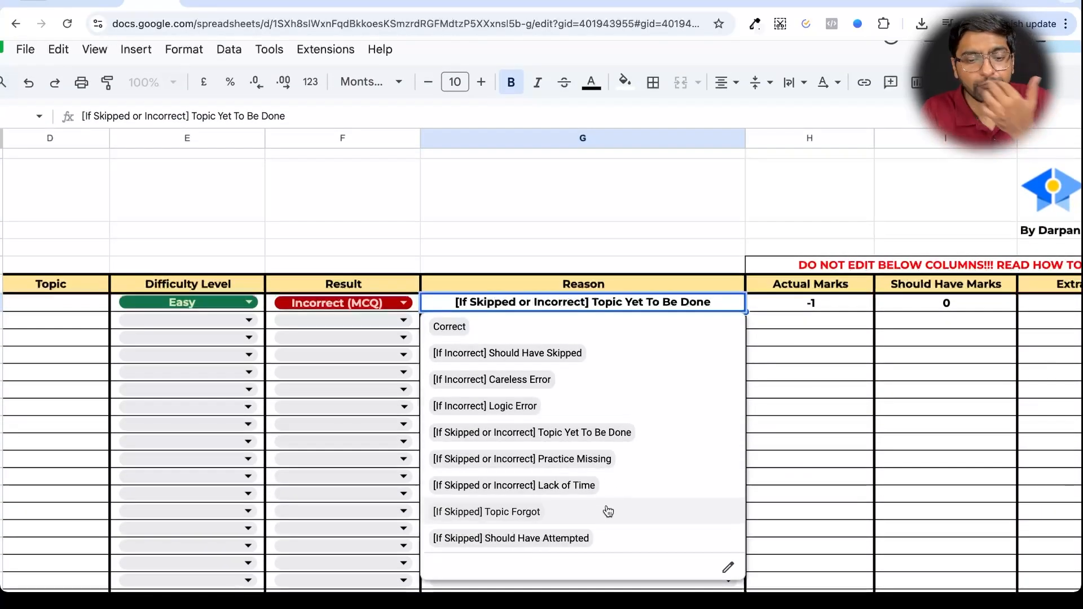
- Set QA question 1's reason to Topic Forgot, then to Practice Missing, keeping -1 marks
left_click(487, 511)
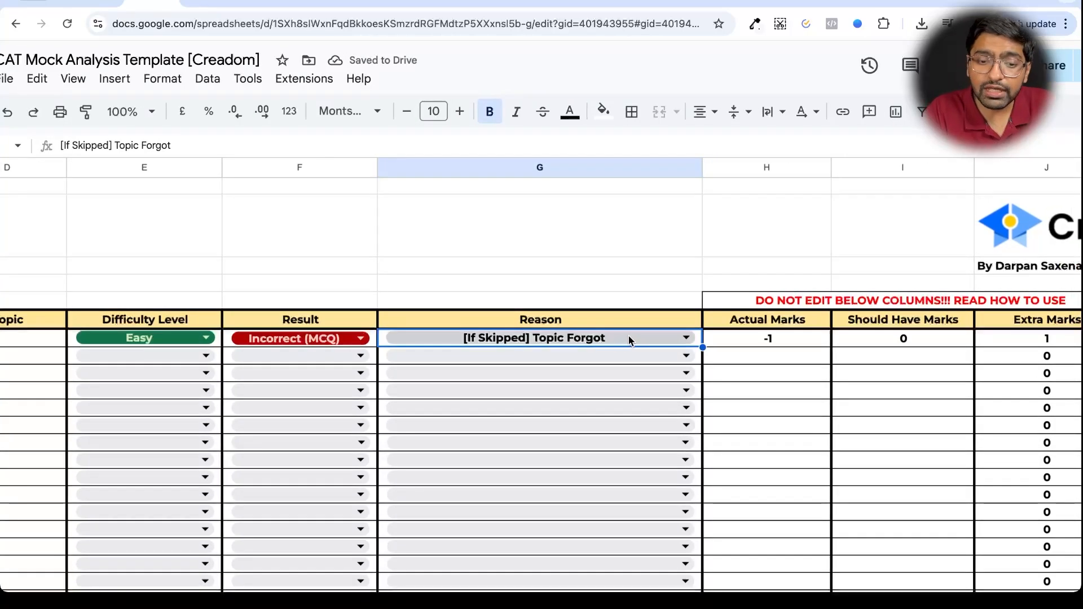
left_click(685, 338)
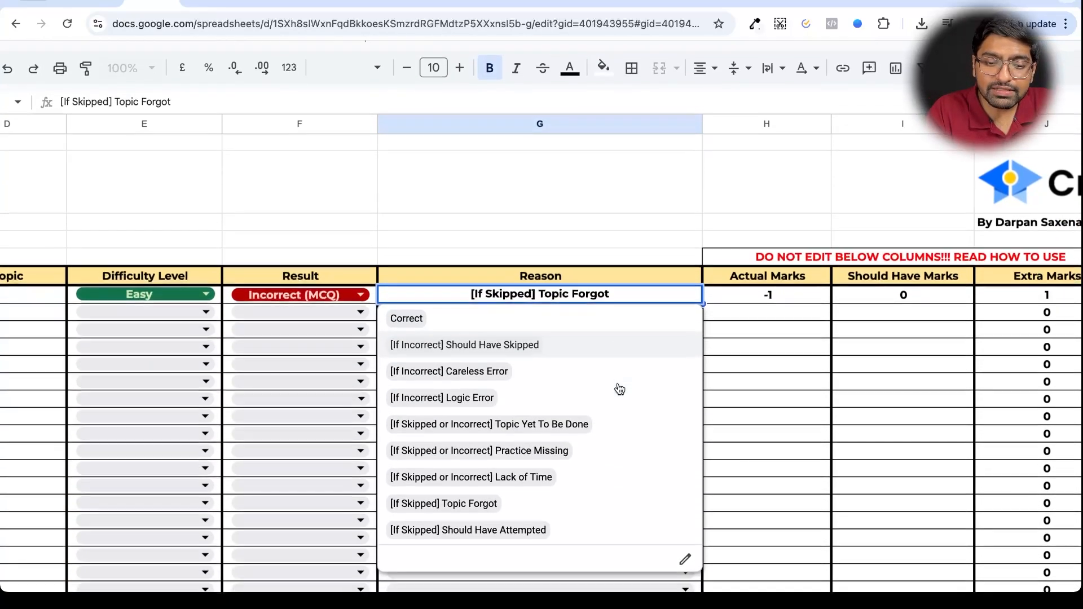
left_click(478, 450)
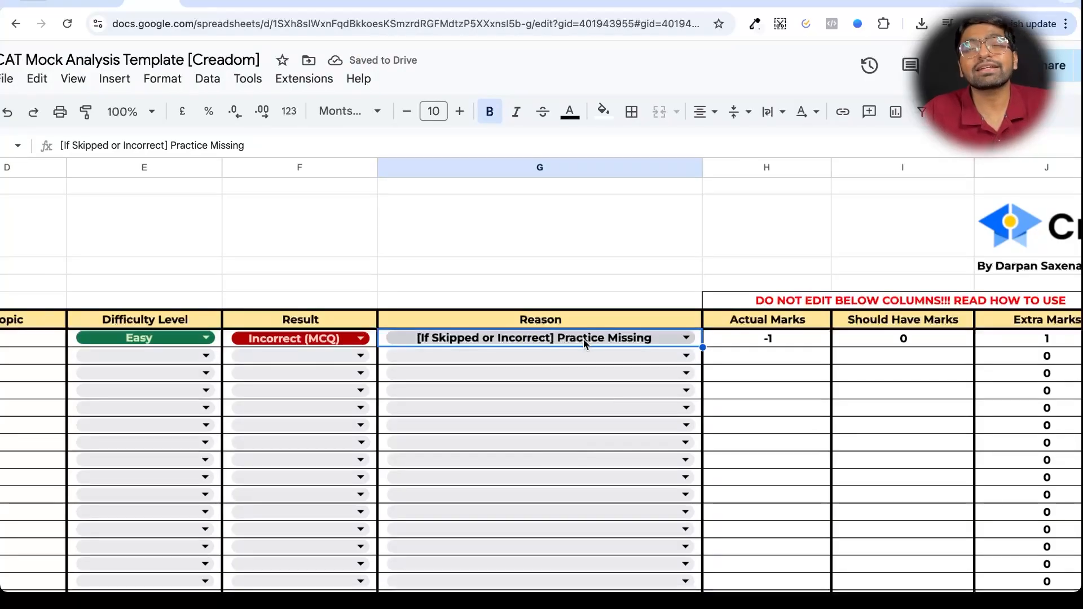
left_click(684, 337)
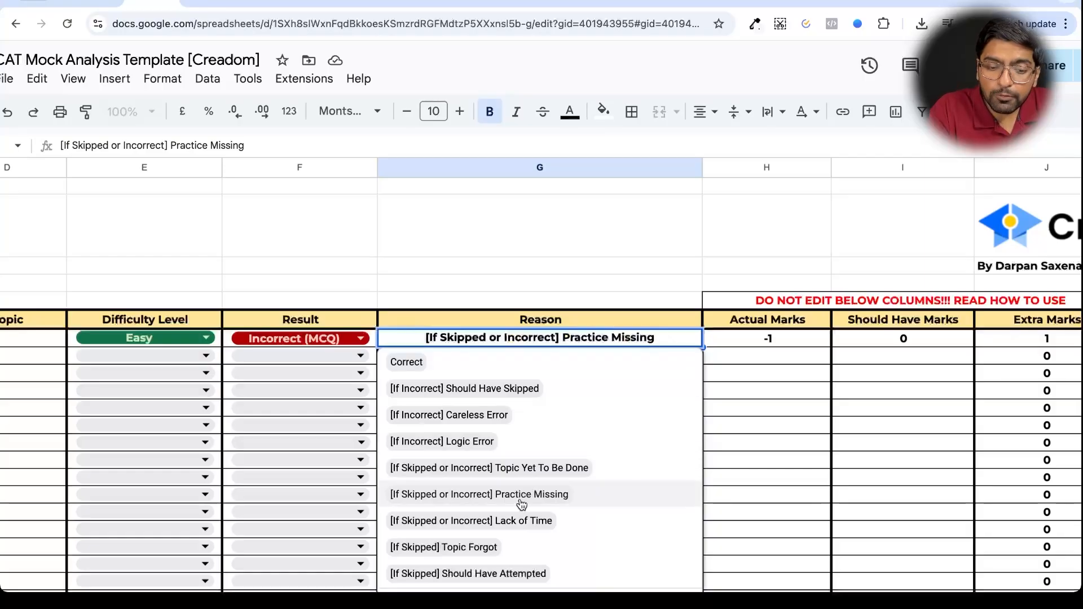
left_click(478, 495)
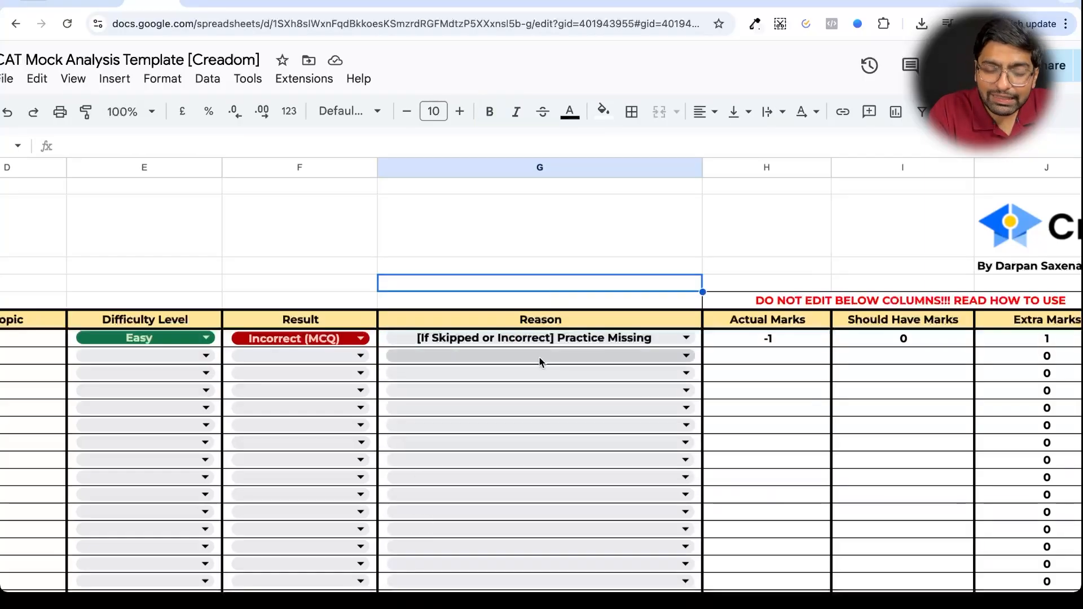
scroll("down", 3)
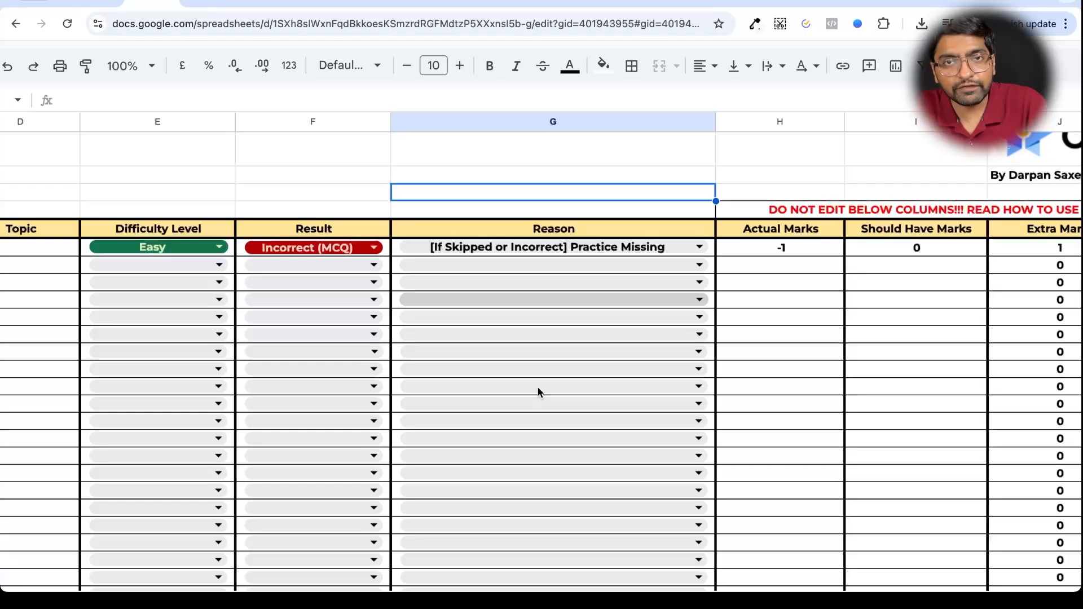
scroll("down", 3)
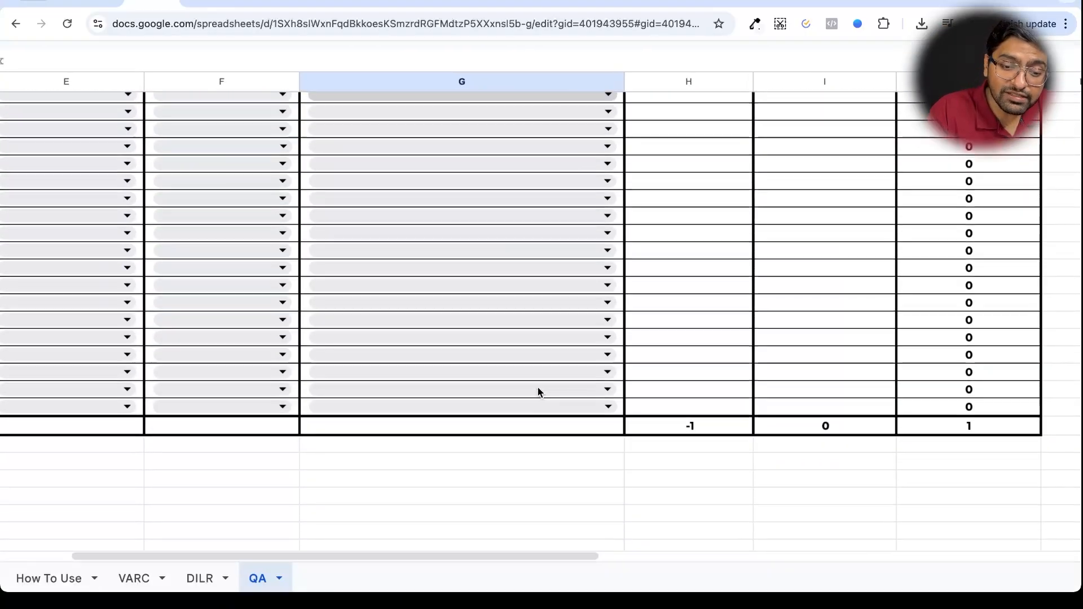